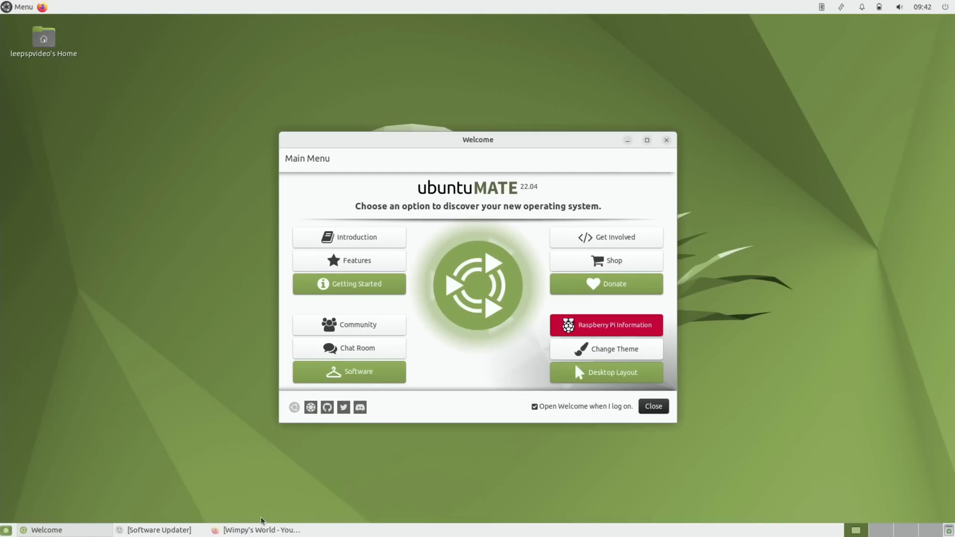
{"action": "mouse_move", "coordinate": [261, 530]}
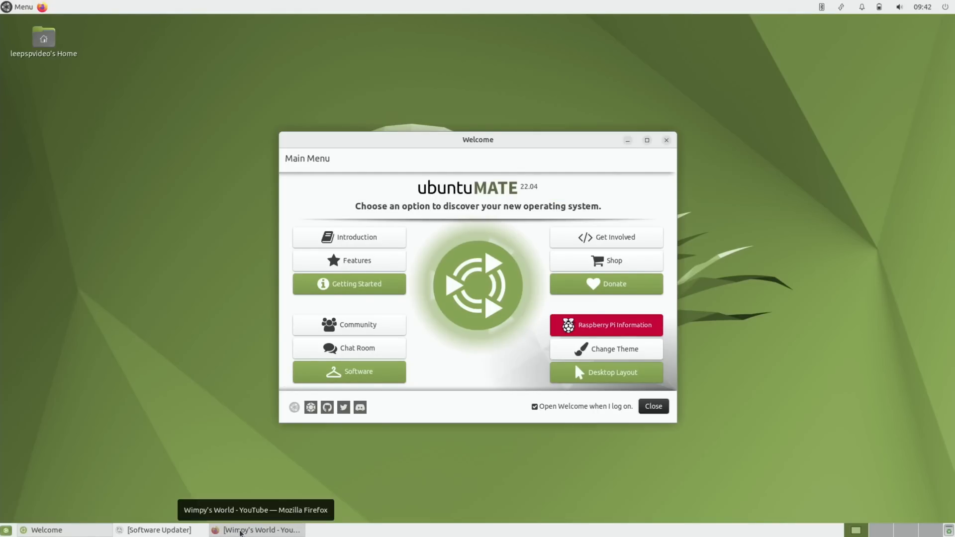
Bring the Firefox window with the Wimpy's World YouTube videos page to the front
{"action": "left_click", "coordinate": [261, 531]}
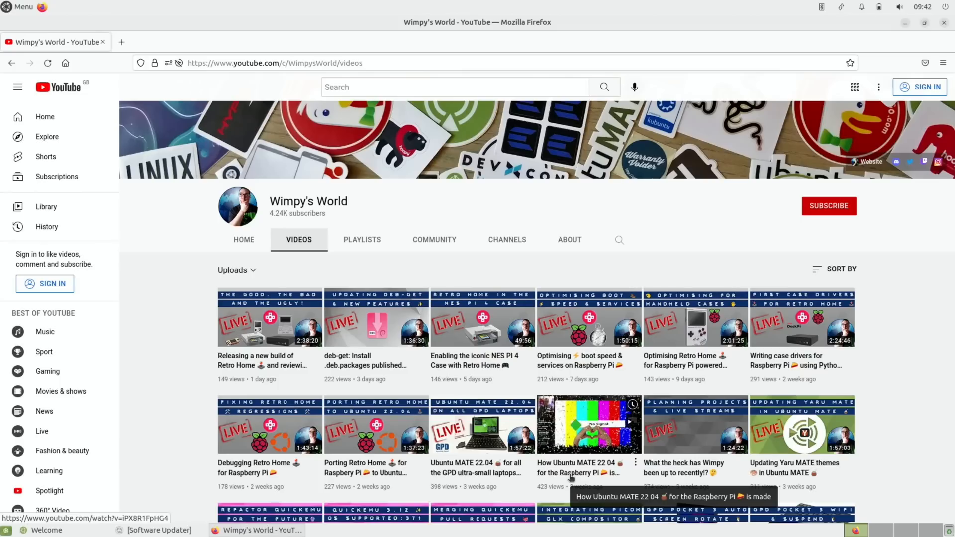
{"action": "mouse_move", "coordinate": [185, 419]}
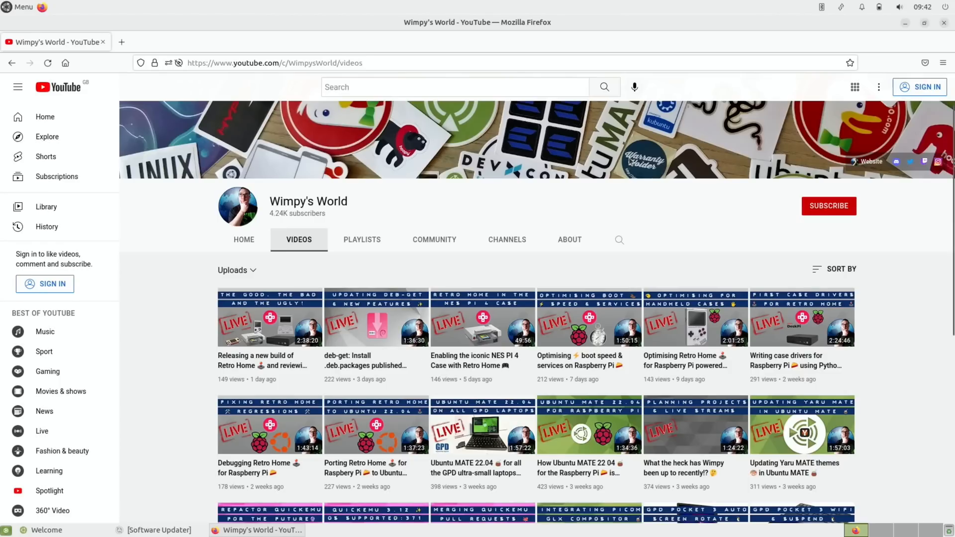
Show the Raspberry Pi and DIY Projects post about the cheap 8GB Pi 4 and read down its comments
{"action": "left_click", "coordinate": [161, 42]}
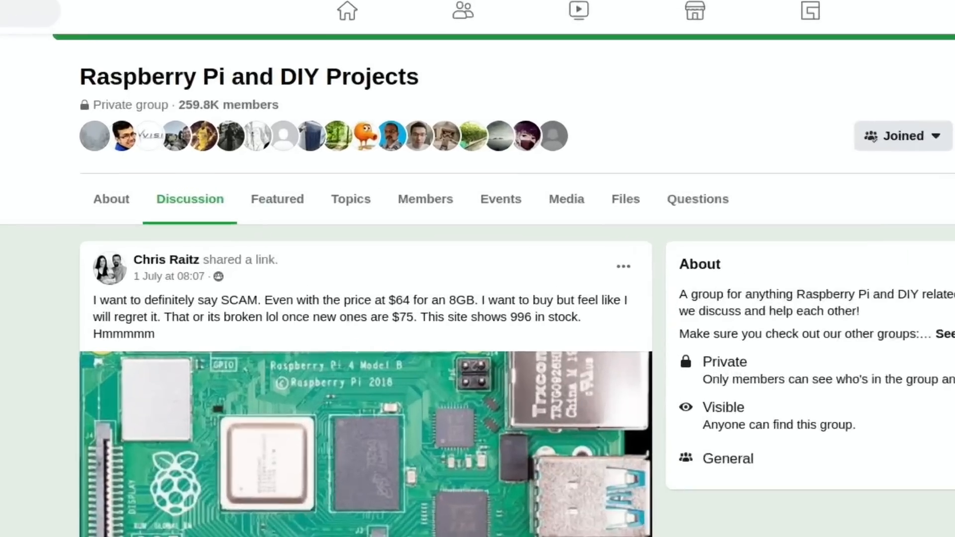
{"action": "scroll", "scroll_direction": "down", "scroll_amount": 3}
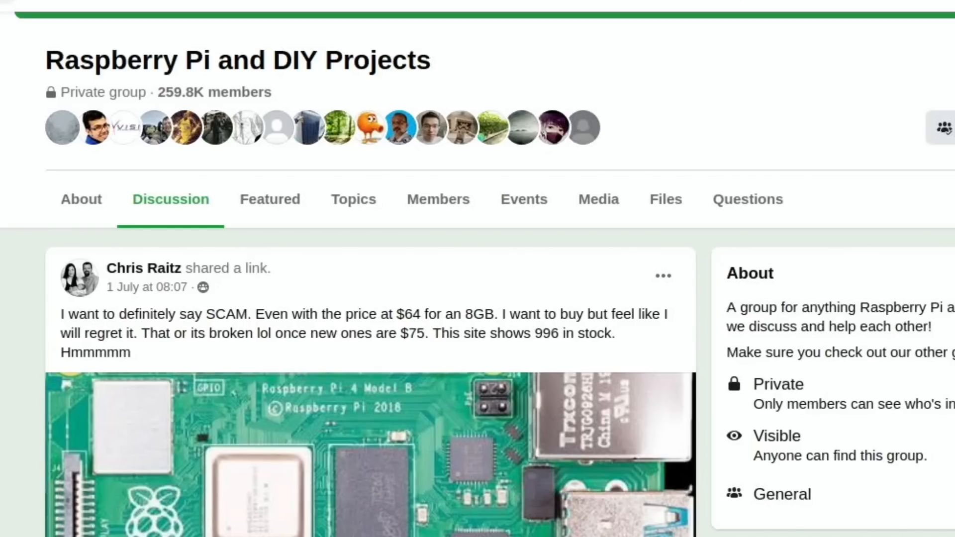
{"action": "mouse_move", "coordinate": [535, 363]}
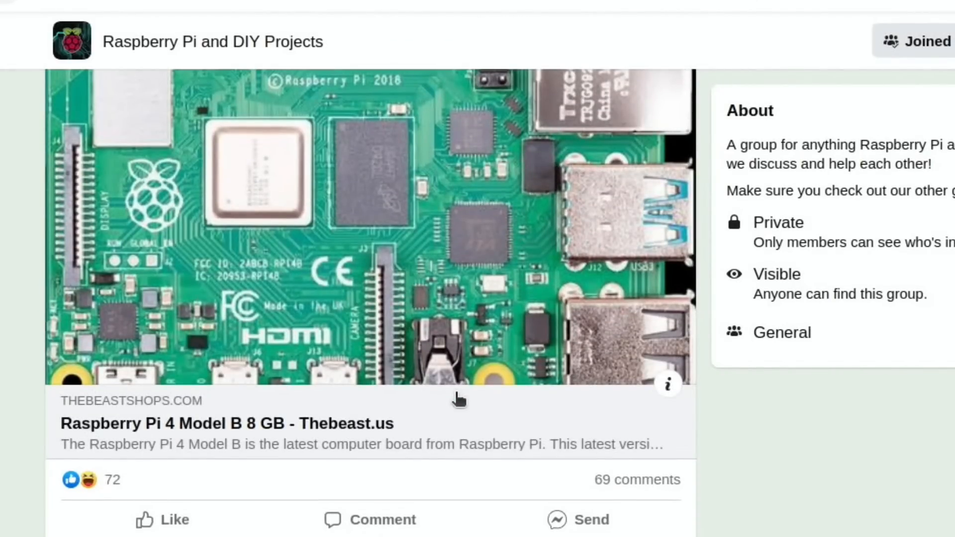
{"action": "scroll", "scroll_direction": "down", "scroll_amount": 3}
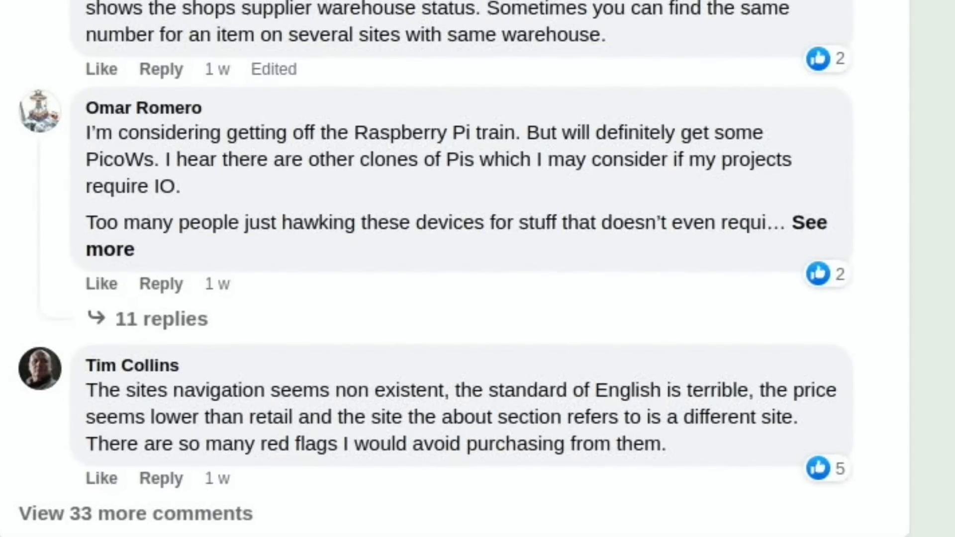
{"action": "scroll", "scroll_direction": "down", "scroll_amount": 3}
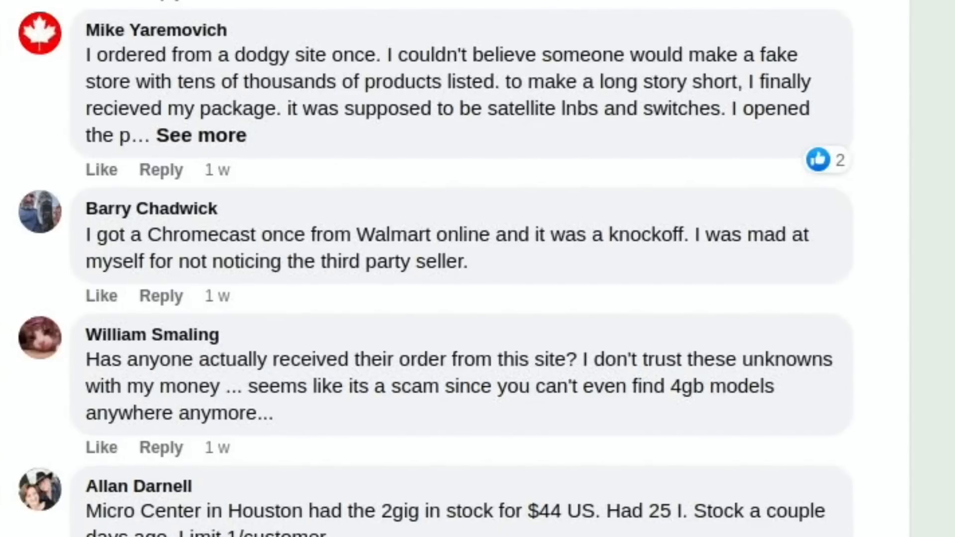
{"action": "scroll", "scroll_direction": "down", "scroll_amount": 3}
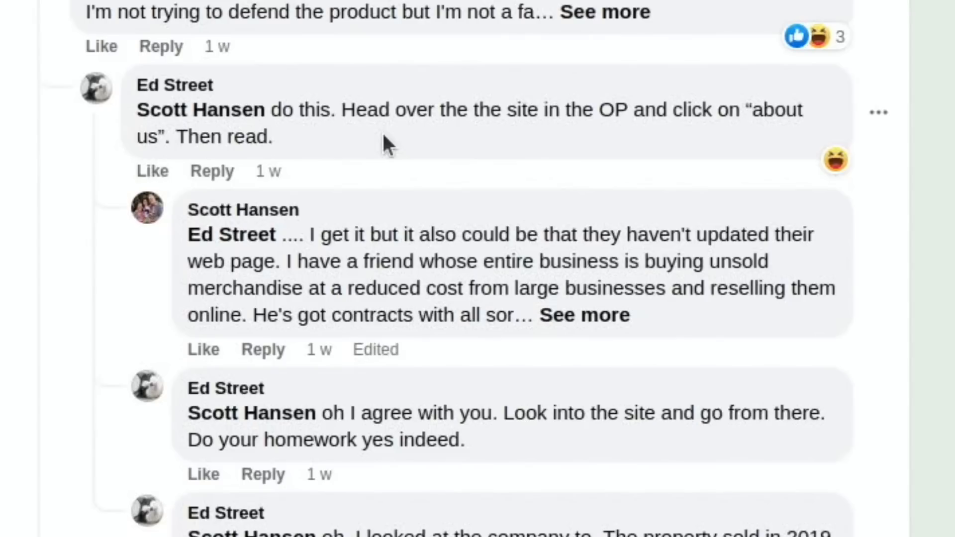
{"action": "mouse_move", "coordinate": [368, 146]}
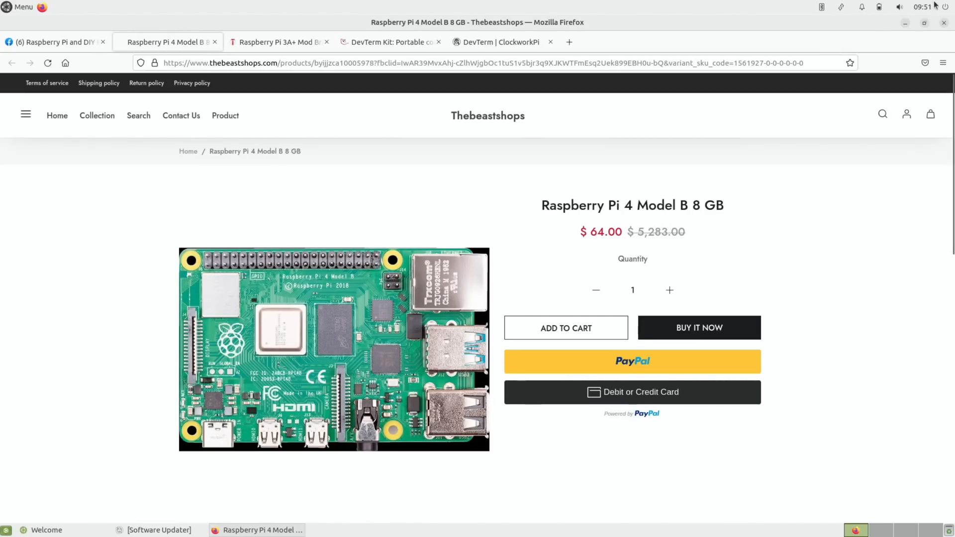
{"action": "mouse_move", "coordinate": [419, 182]}
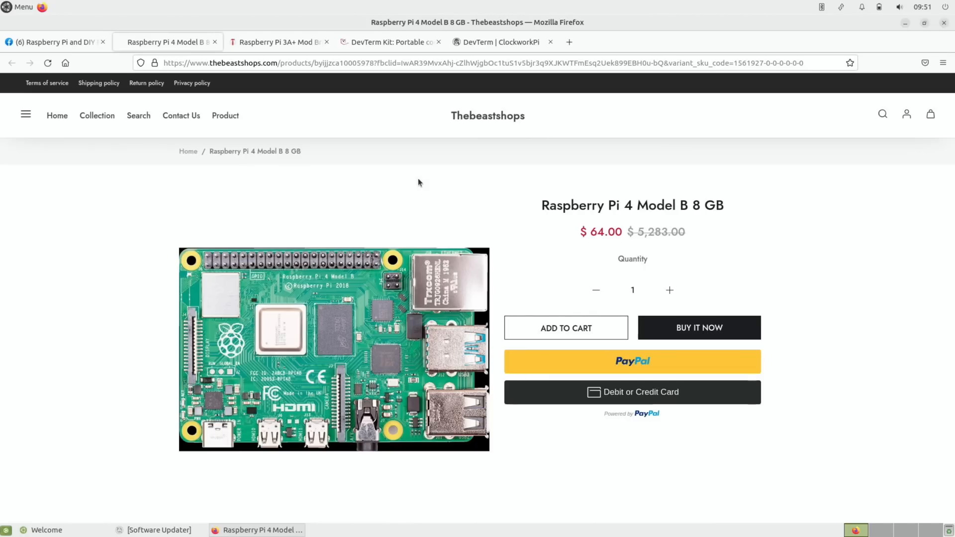
{"action": "mouse_move", "coordinate": [543, 219]}
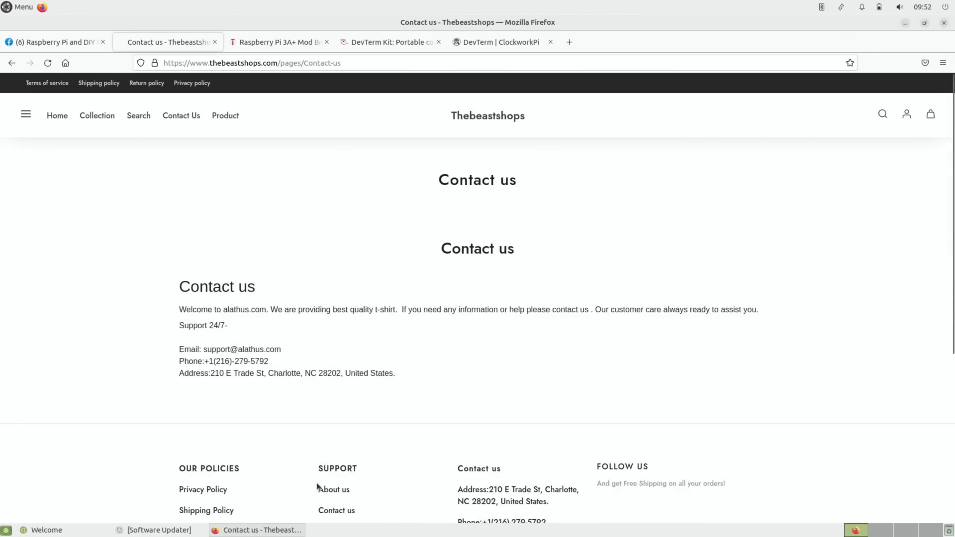
View Thebeastshops' About us page describing the store as a t-shirt seller
{"action": "left_click", "coordinate": [334, 489]}
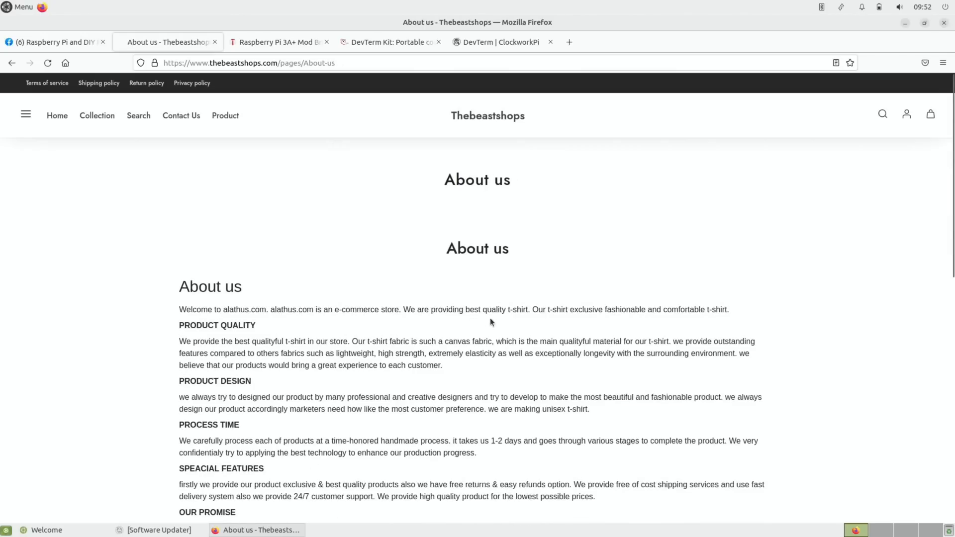
{"action": "mouse_move", "coordinate": [639, 312]}
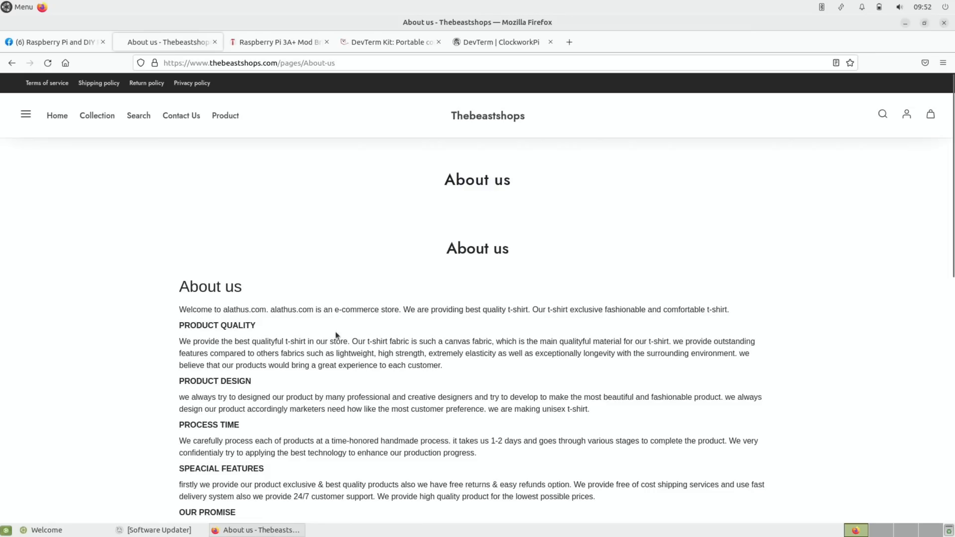
{"action": "scroll", "scroll_direction": "down", "scroll_amount": 3}
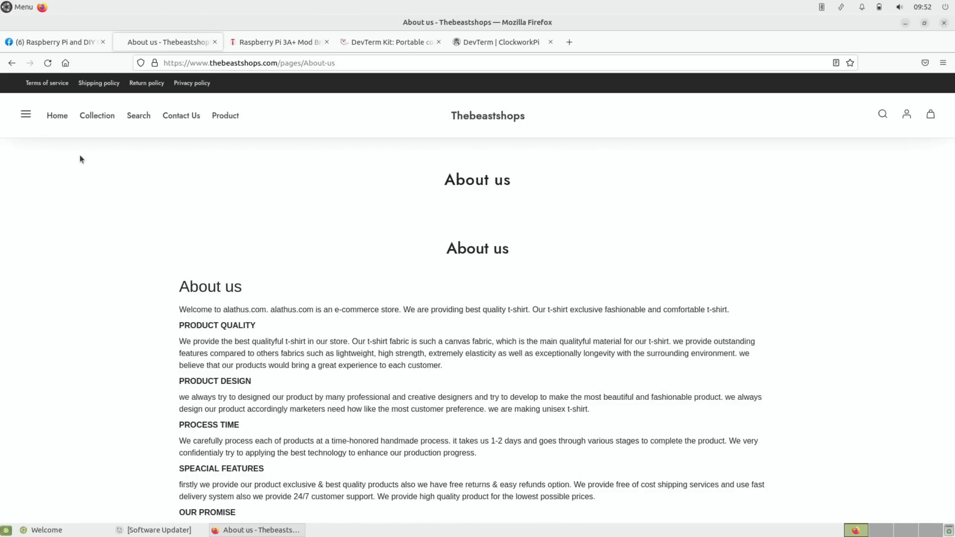
{"action": "mouse_move", "coordinate": [116, 212]}
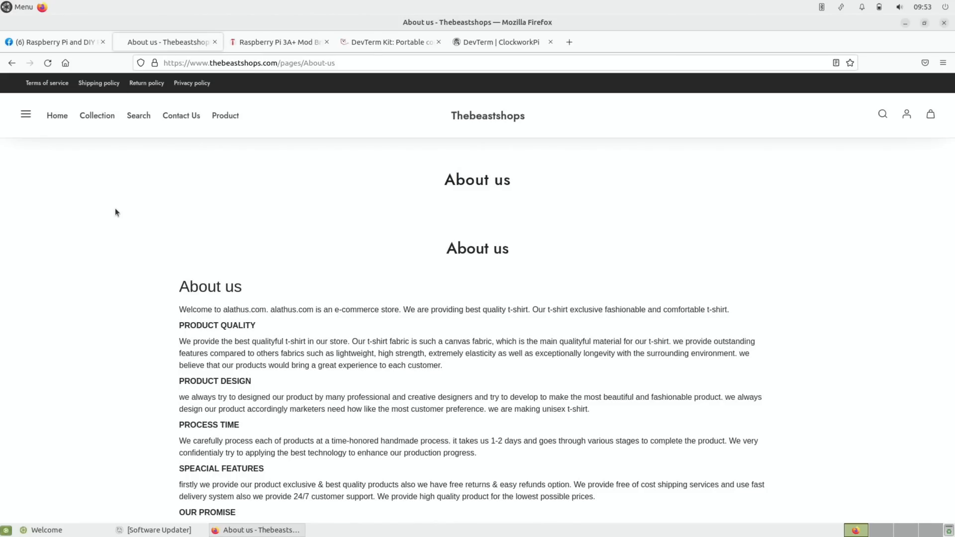
{"action": "mouse_move", "coordinate": [158, 164]}
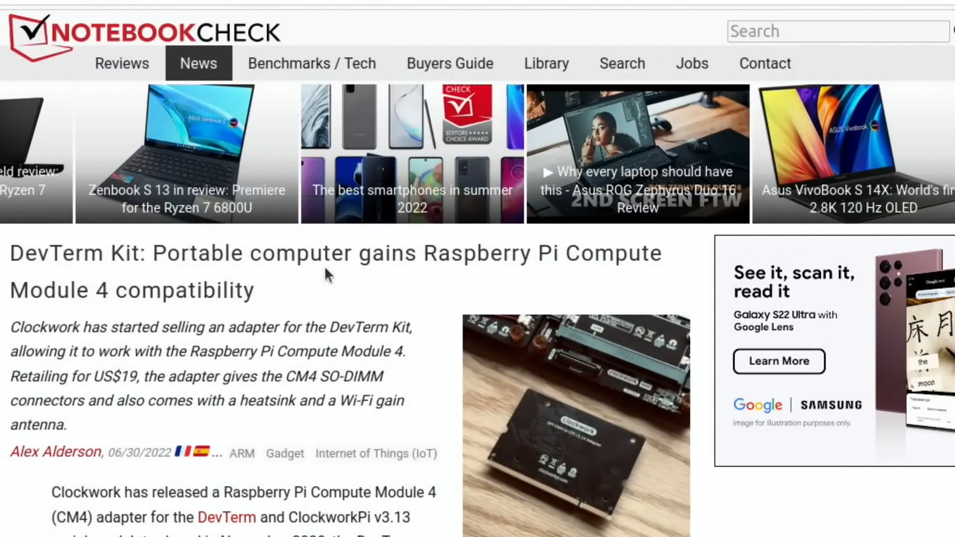
{"action": "mouse_move", "coordinate": [362, 307]}
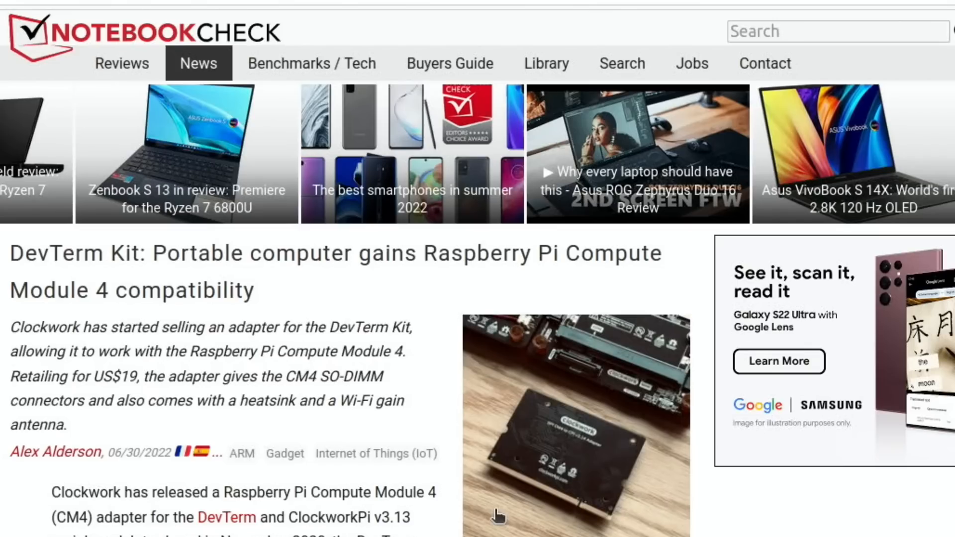
{"action": "mouse_move", "coordinate": [370, 239]}
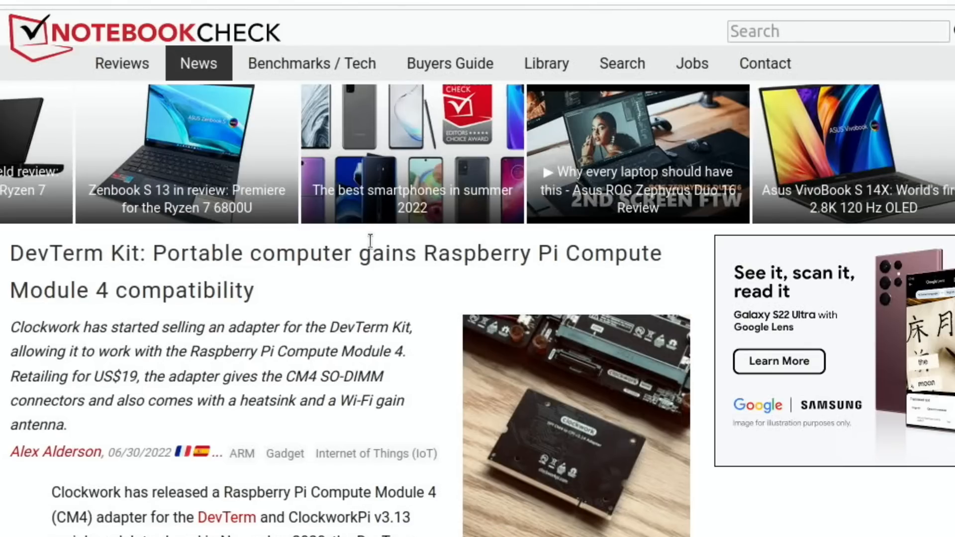
{"action": "mouse_move", "coordinate": [370, 241]}
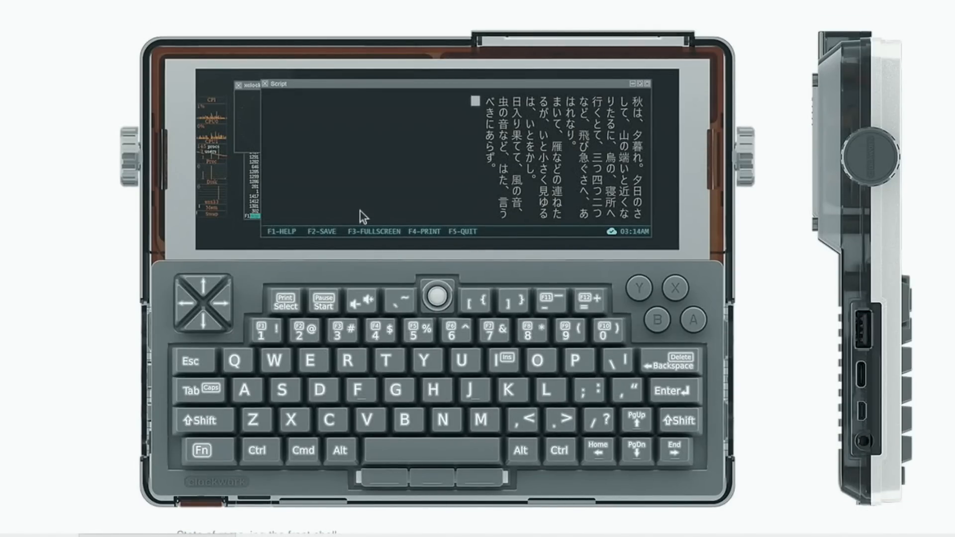
{"action": "mouse_move", "coordinate": [339, 359]}
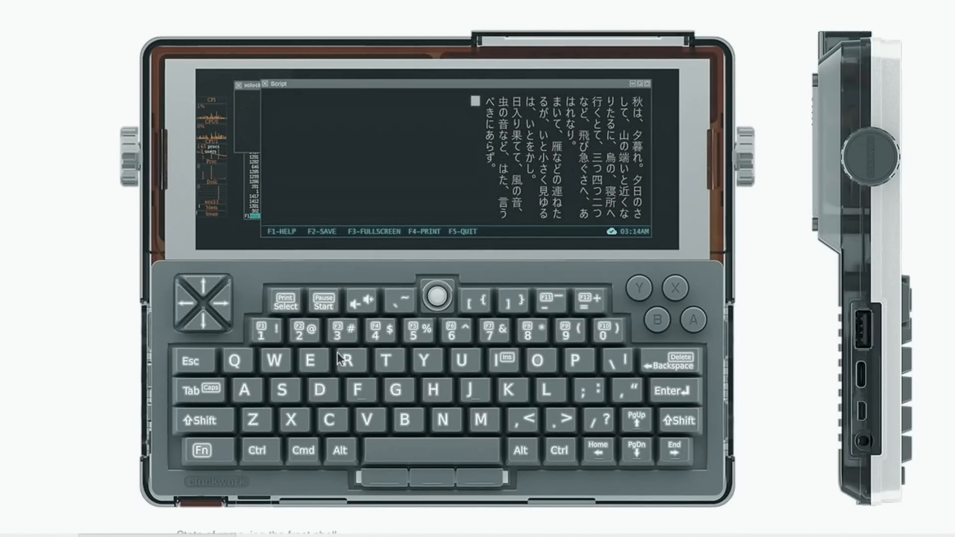
{"action": "mouse_move", "coordinate": [637, 247]}
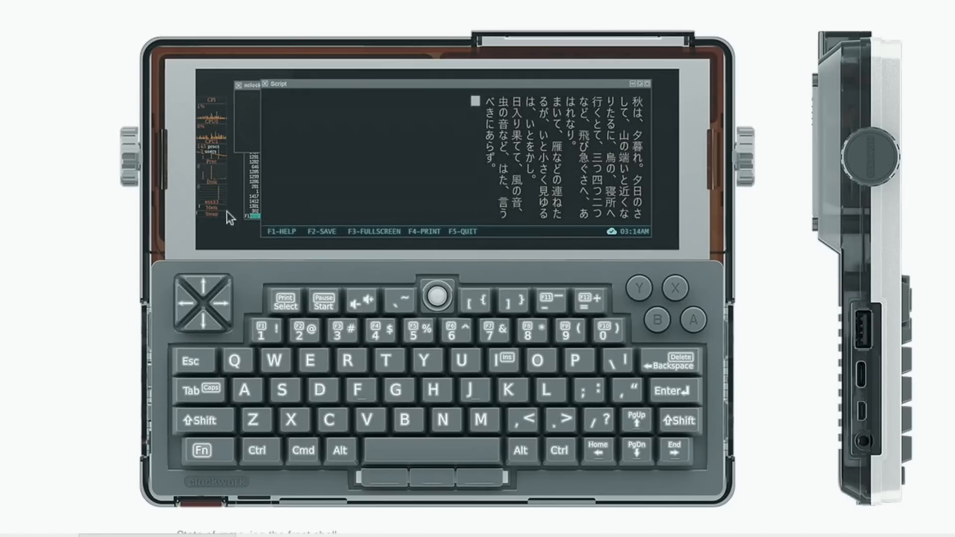
{"action": "mouse_move", "coordinate": [92, 234]}
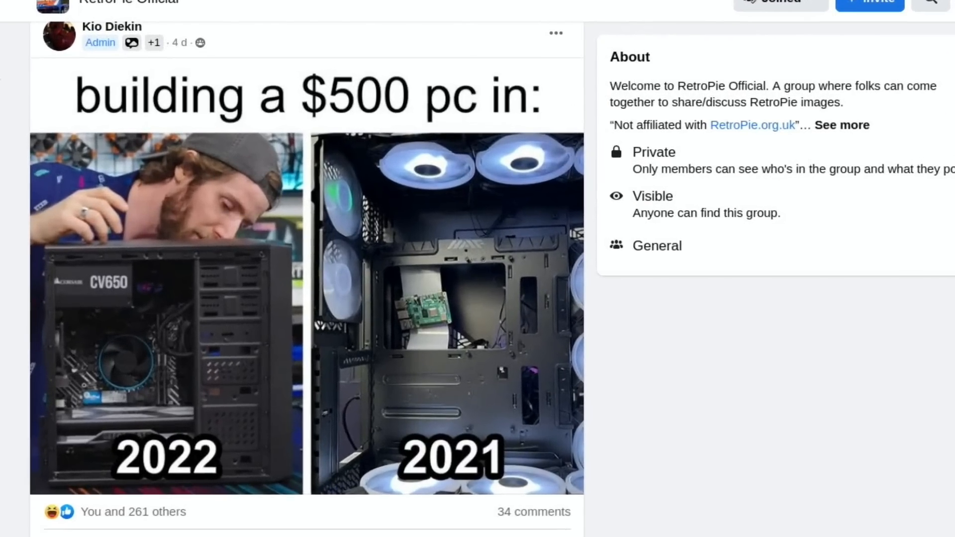
{"action": "mouse_move", "coordinate": [242, 102]}
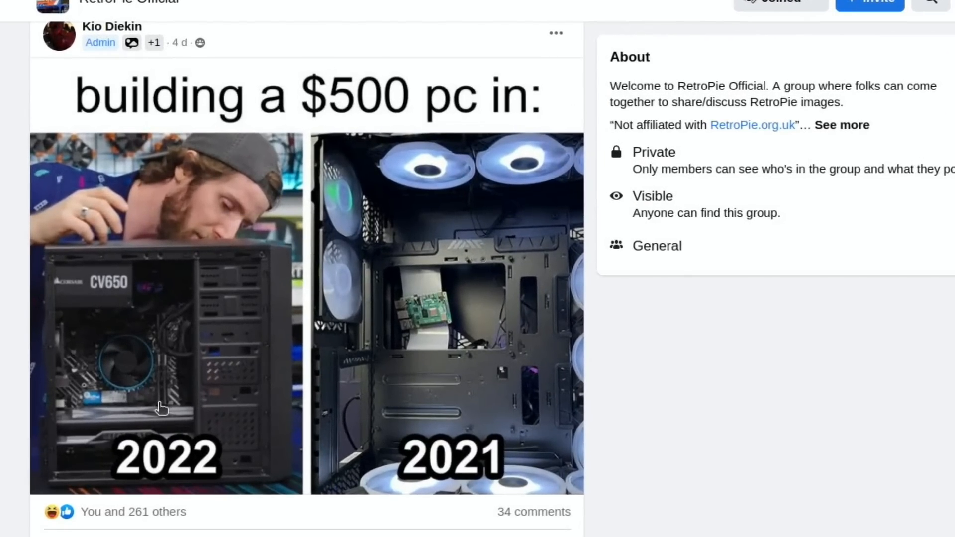
{"action": "mouse_move", "coordinate": [226, 298]}
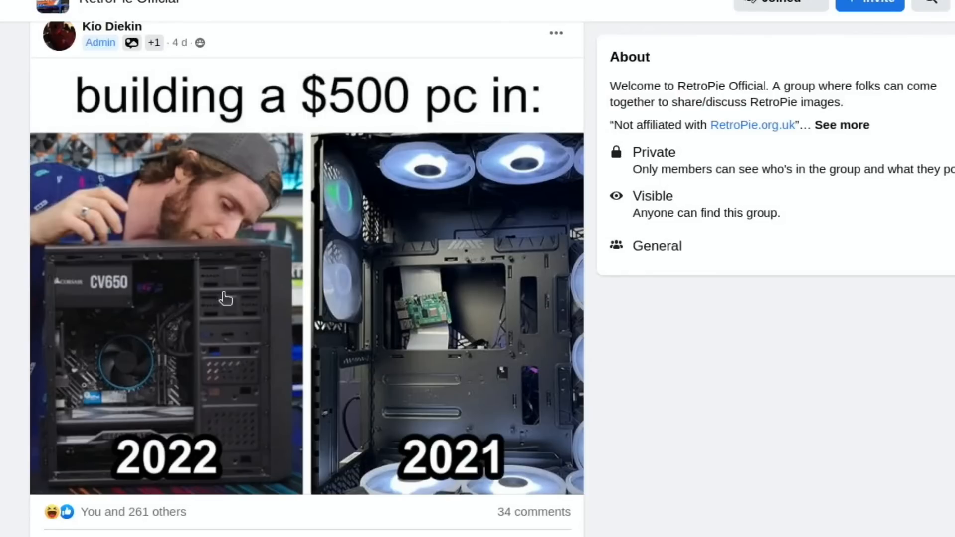
{"action": "mouse_move", "coordinate": [230, 408]}
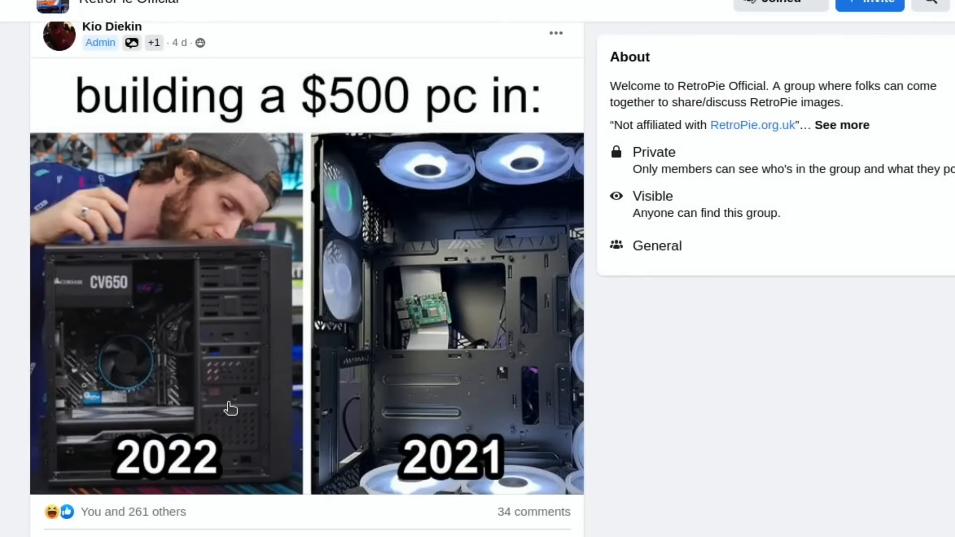
{"action": "mouse_move", "coordinate": [415, 351]}
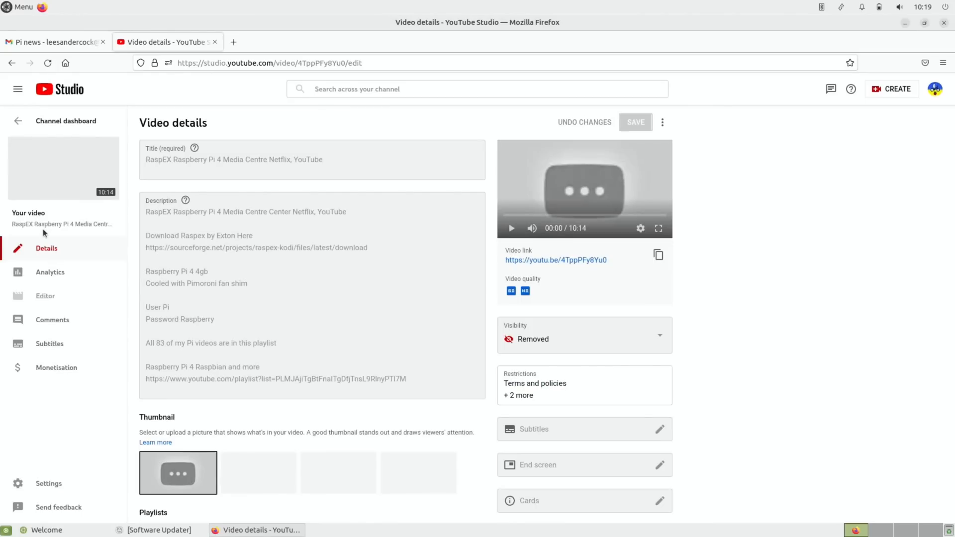
{"action": "mouse_move", "coordinate": [282, 270]}
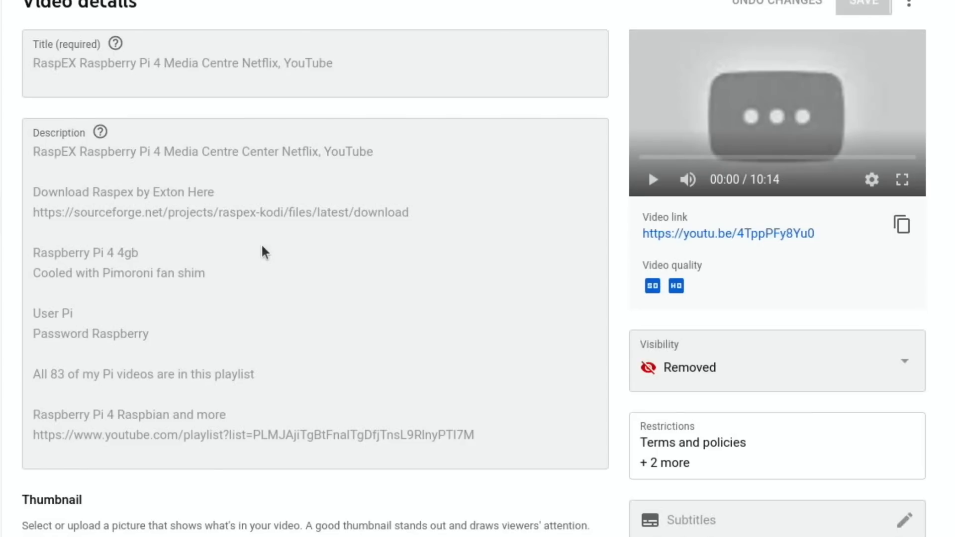
{"action": "mouse_move", "coordinate": [330, 279]}
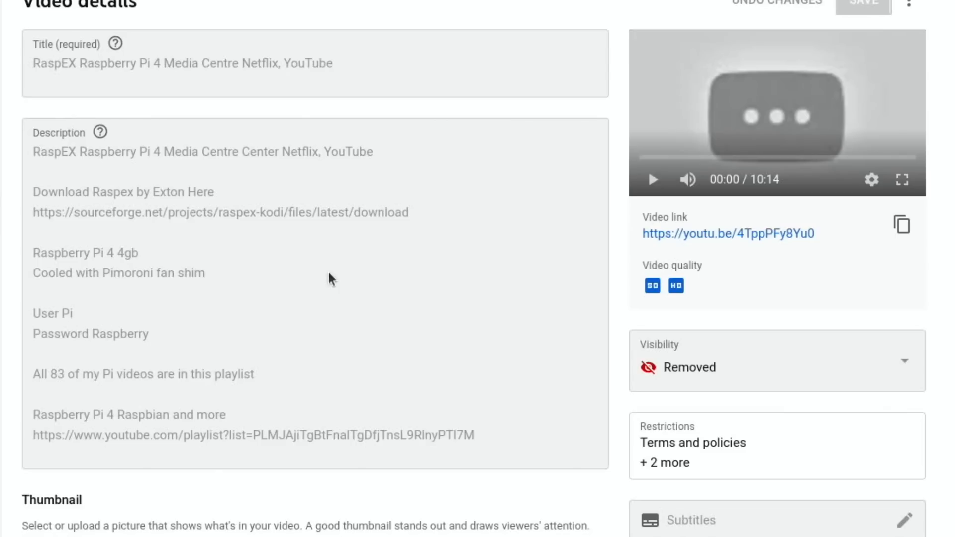
{"action": "mouse_move", "coordinate": [307, 173]}
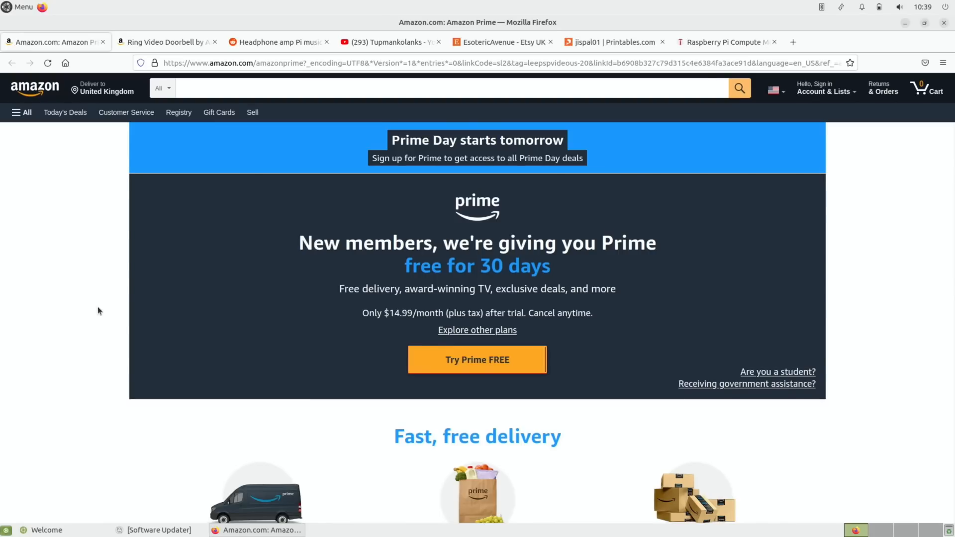
{"action": "mouse_move", "coordinate": [104, 242]}
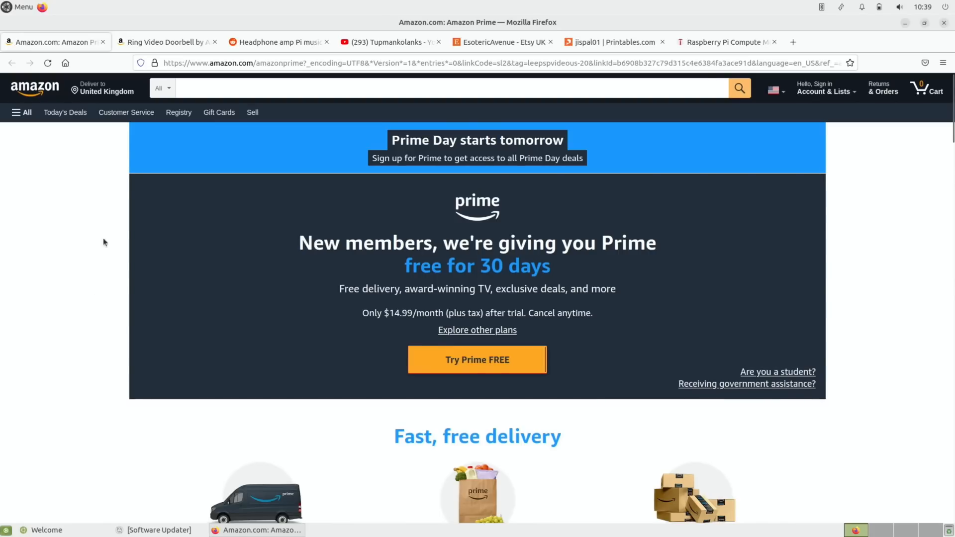
Switch to Amazon's Ring Video Doorbell listing and look down the product page
{"action": "left_click", "coordinate": [166, 42]}
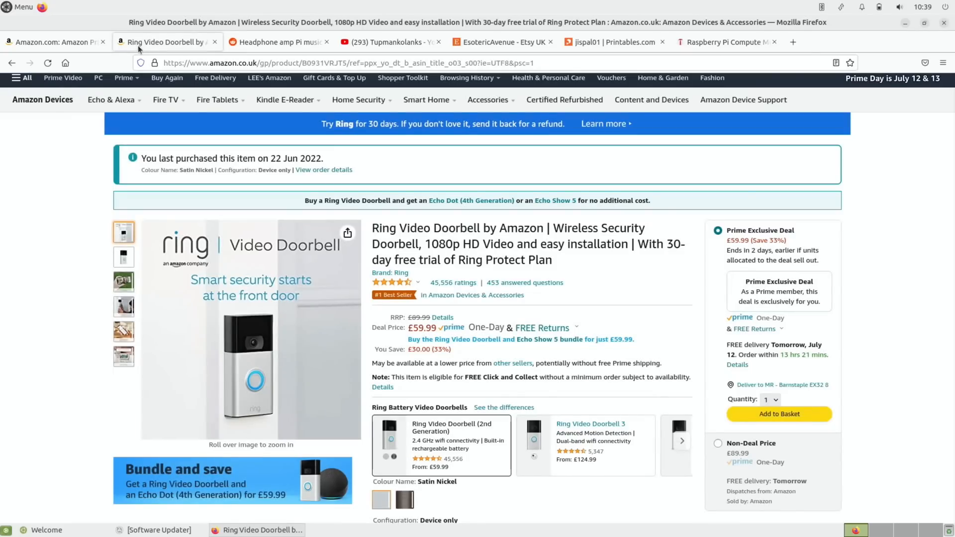
{"action": "mouse_move", "coordinate": [89, 267]}
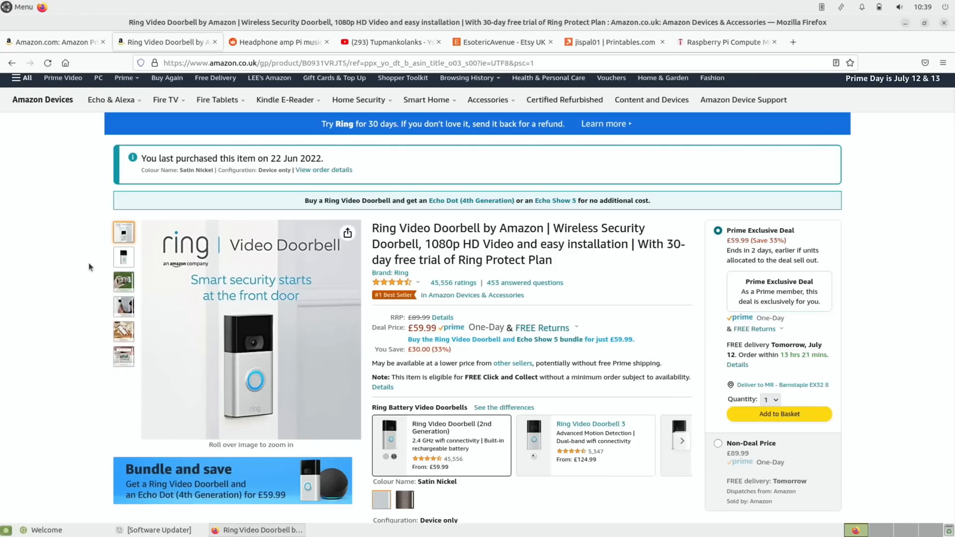
{"action": "scroll", "scroll_direction": "down", "scroll_amount": 3}
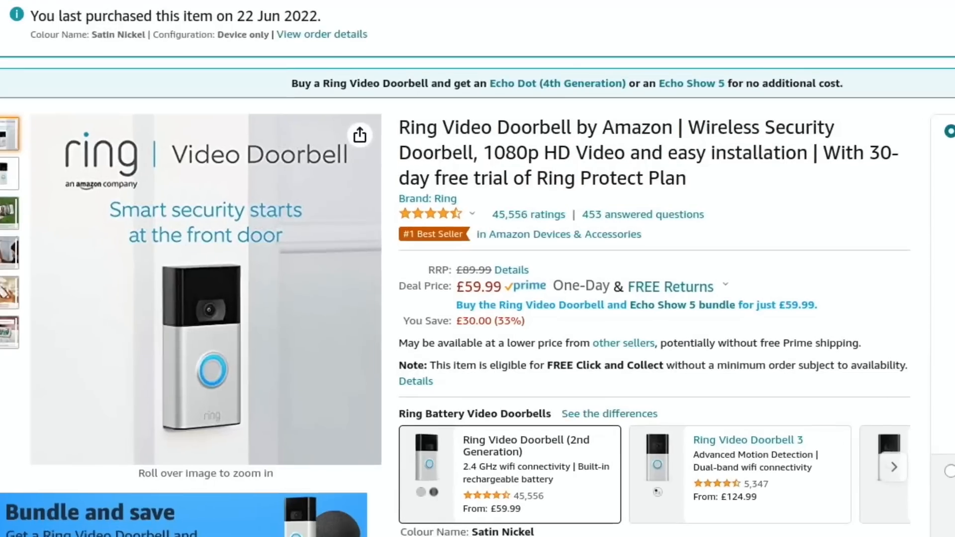
{"action": "scroll", "scroll_direction": "down", "scroll_amount": 3}
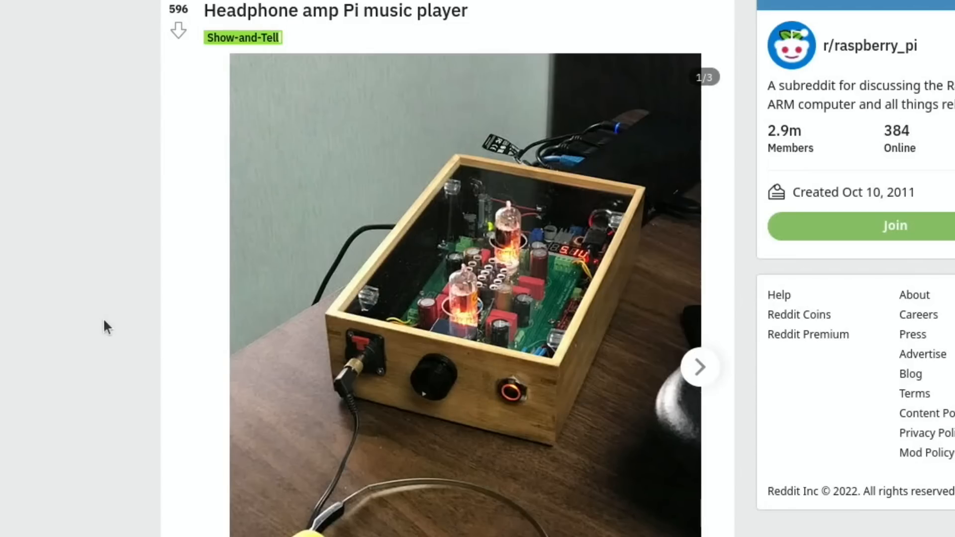
Read the r/raspberry_pi headphone amp music player post down to its photo caption
{"action": "scroll", "scroll_direction": "down", "scroll_amount": 3}
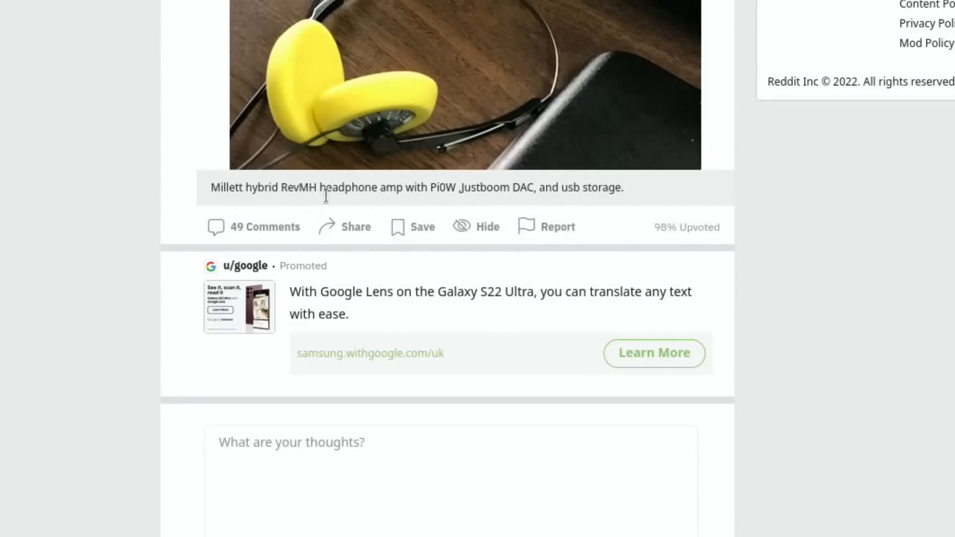
{"action": "mouse_move", "coordinate": [447, 207]}
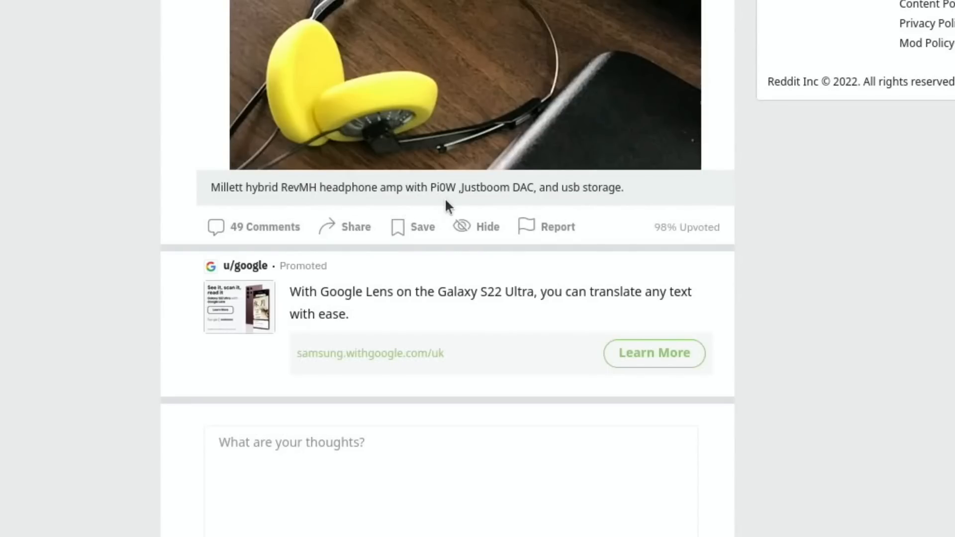
{"action": "mouse_move", "coordinate": [561, 204]}
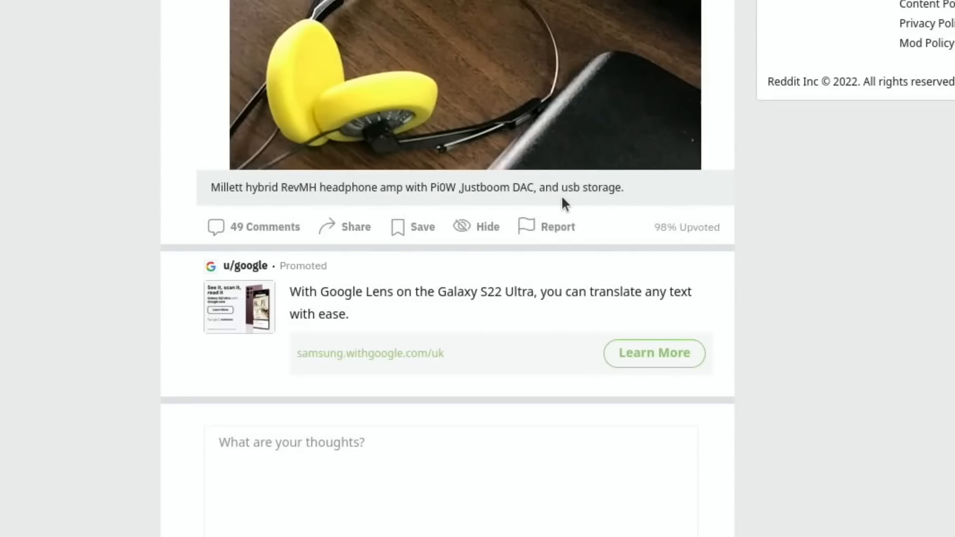
{"action": "left_click", "coordinate": [464, 80]}
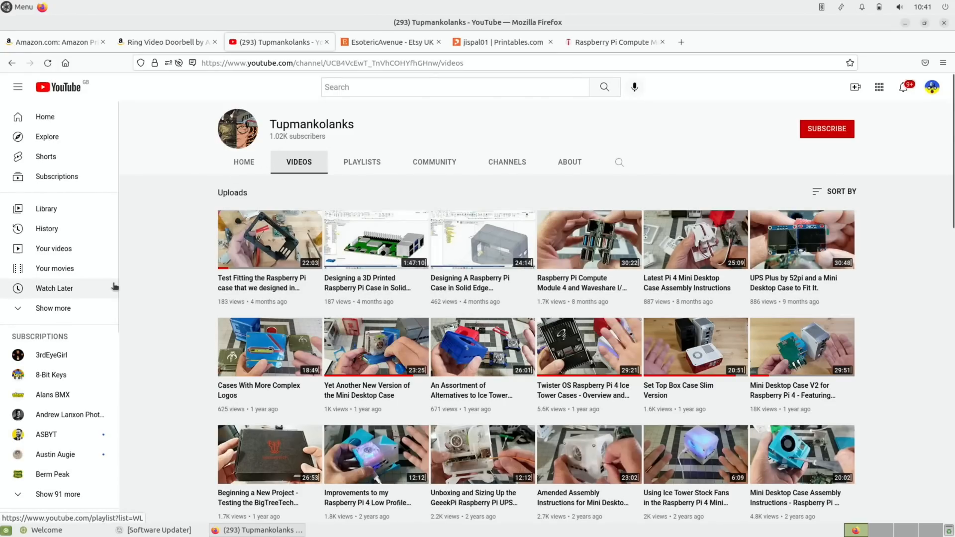
{"action": "mouse_move", "coordinate": [54, 288]}
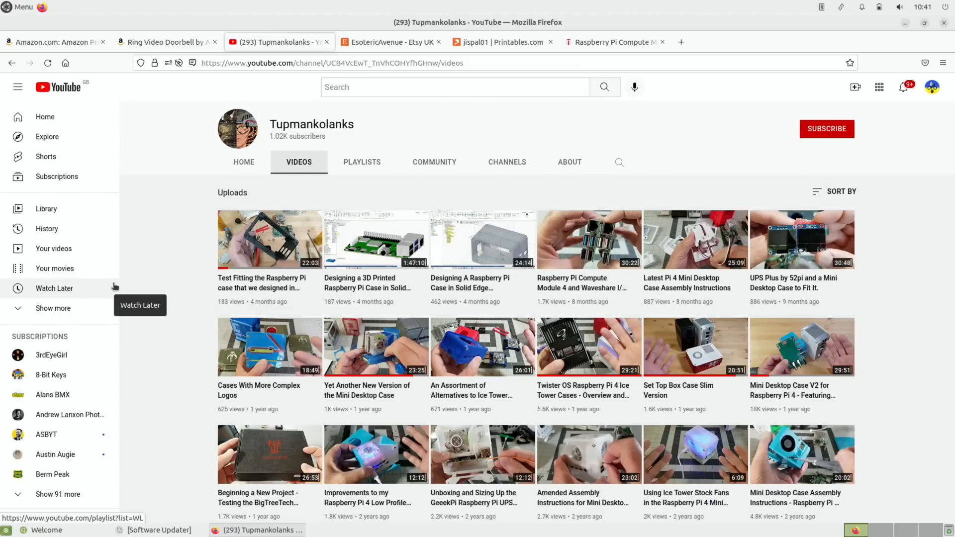
{"action": "mouse_move", "coordinate": [130, 293]}
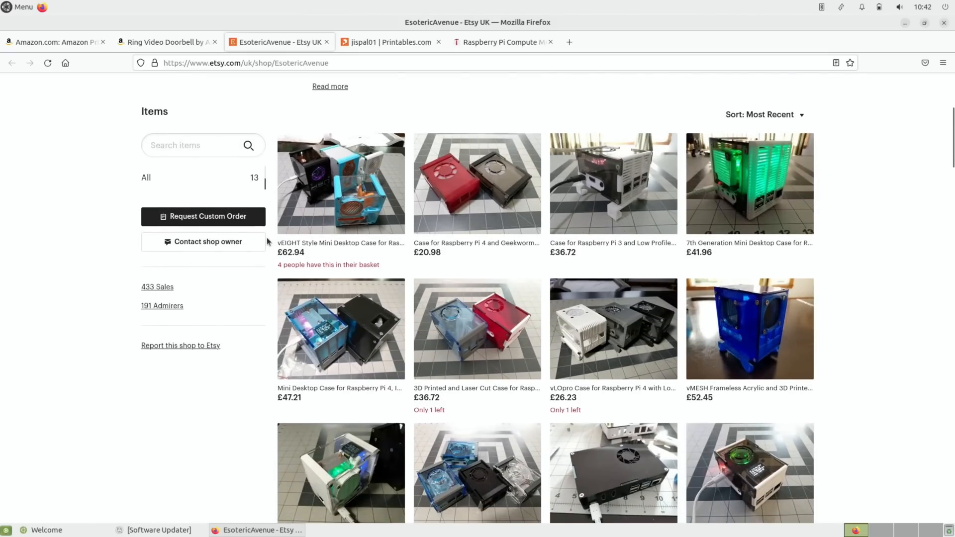
{"action": "mouse_move", "coordinate": [705, 202]}
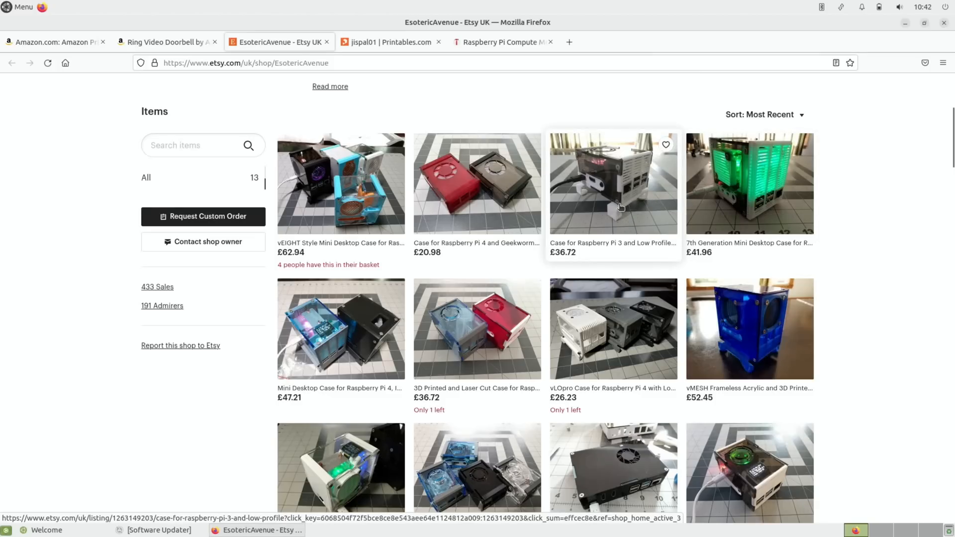
{"action": "mouse_move", "coordinate": [446, 183]}
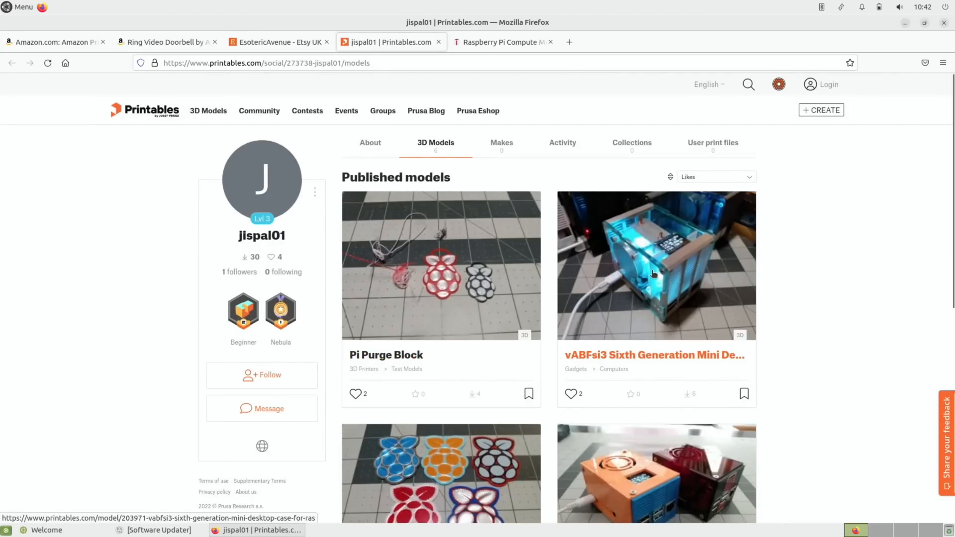
View the vABFsi3 Sixth Generation Mini Desktop Case model and browse its gallery photos
{"action": "left_click", "coordinate": [656, 265]}
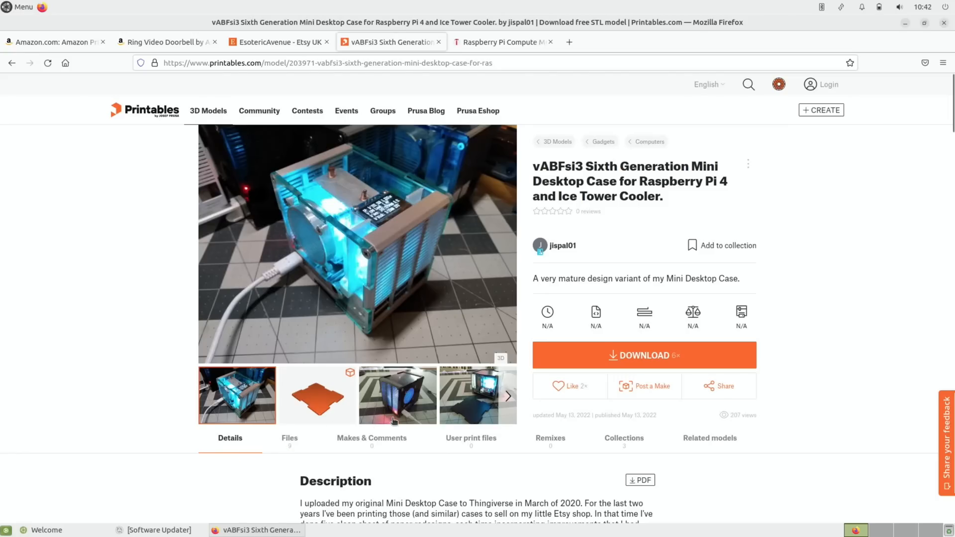
{"action": "left_click", "coordinate": [396, 395]}
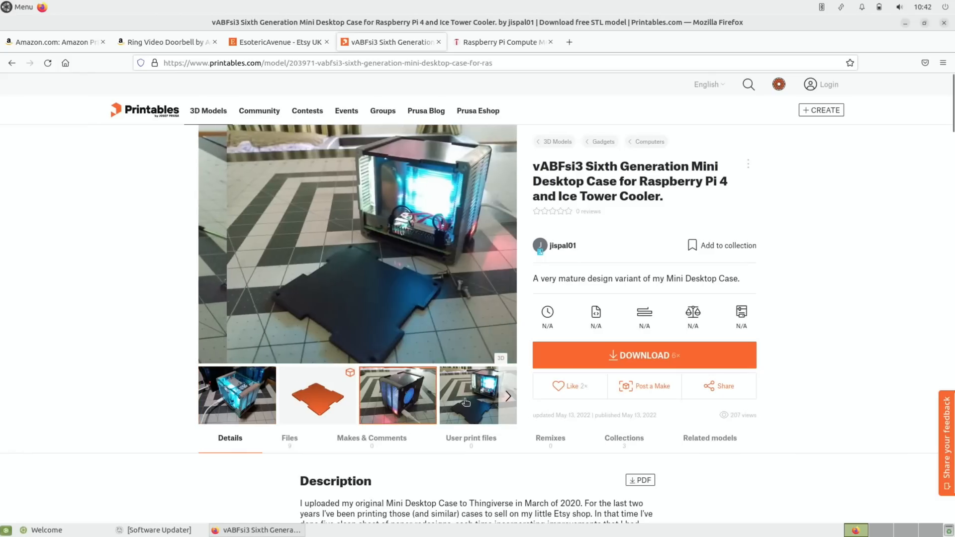
{"action": "left_click", "coordinate": [508, 400]}
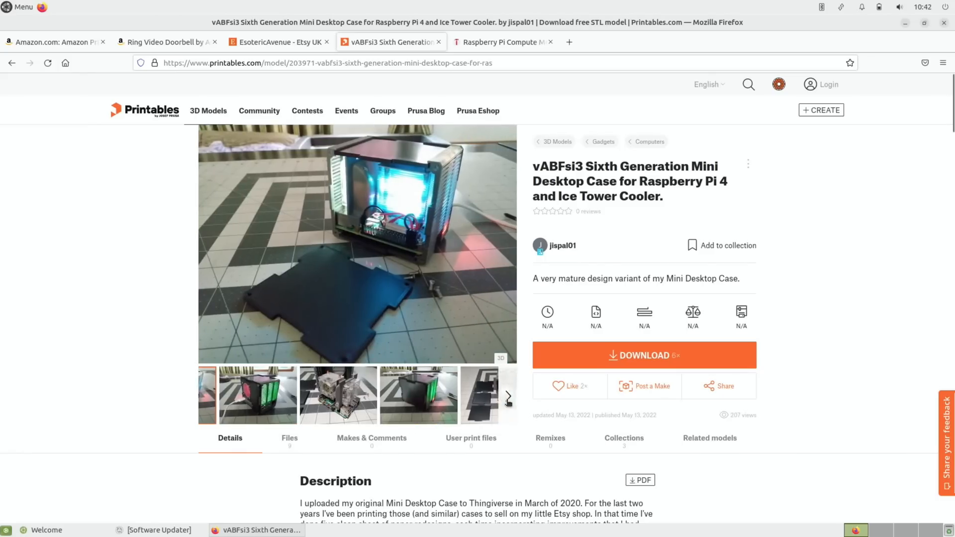
{"action": "left_click", "coordinate": [54, 42]}
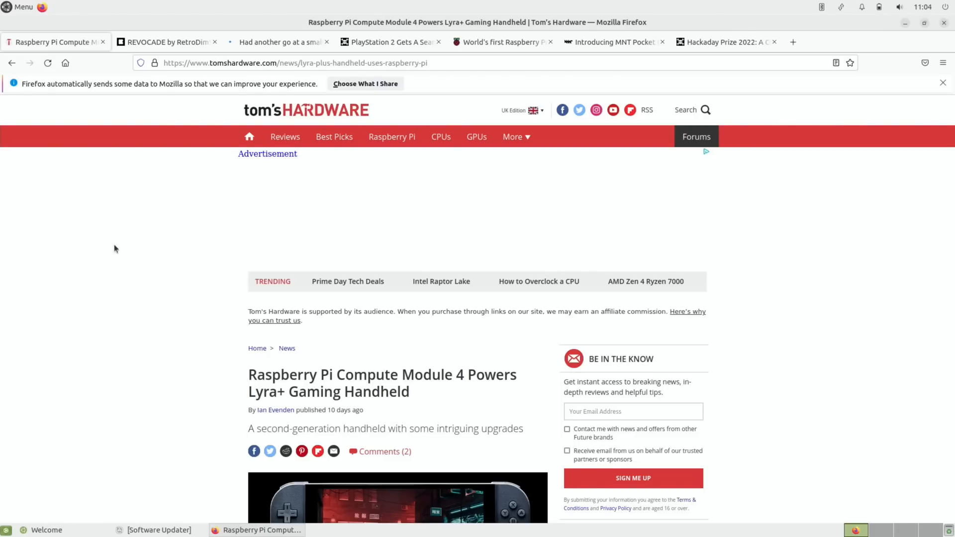
Read down the Tom's Hardware article on the CM4-powered Lyra+ gaming handheld
{"action": "scroll", "scroll_direction": "down", "scroll_amount": 3}
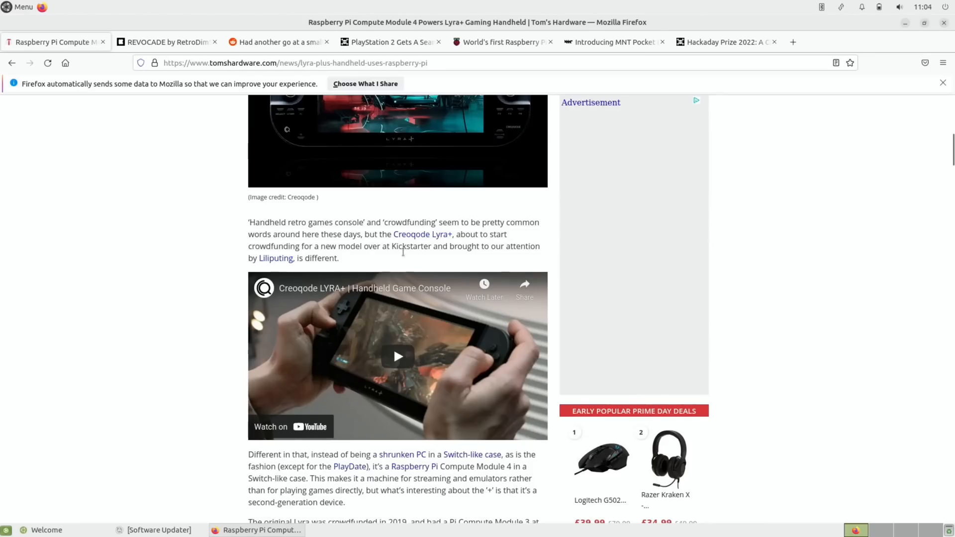
{"action": "scroll", "scroll_direction": "down", "scroll_amount": 3}
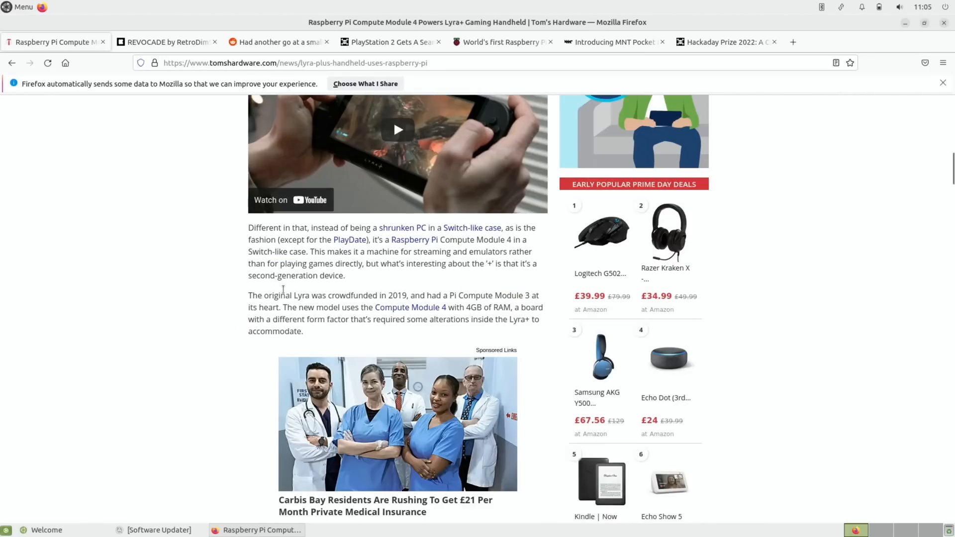
{"action": "mouse_move", "coordinate": [481, 275]}
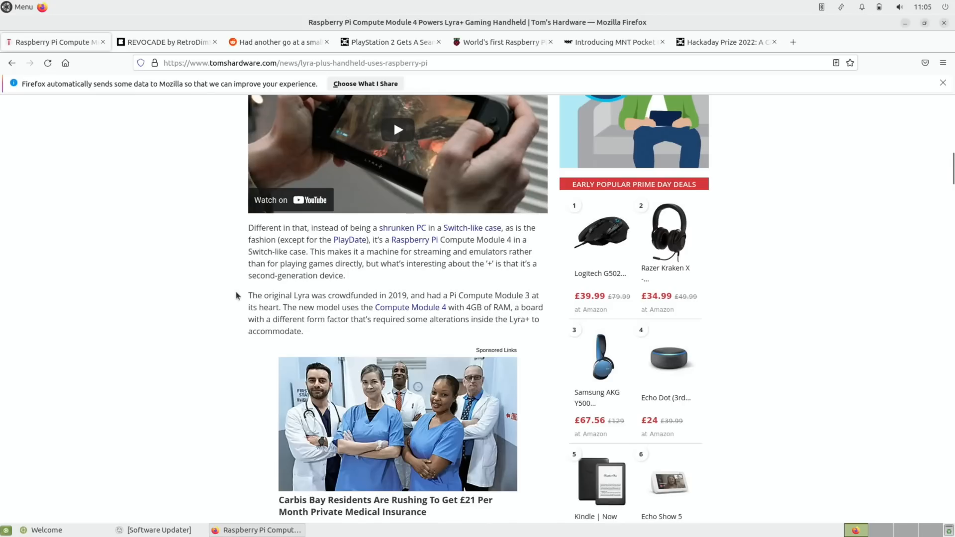
{"action": "mouse_move", "coordinate": [288, 314]}
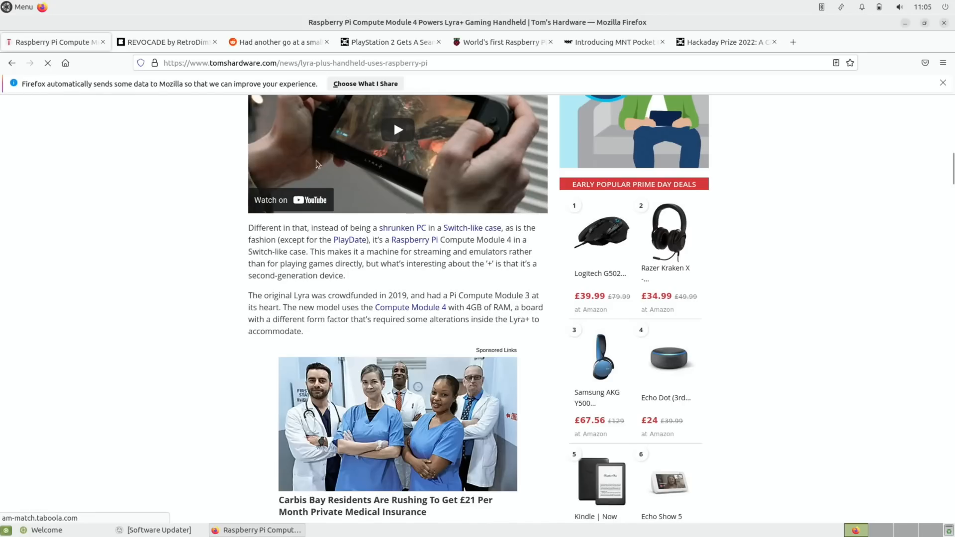
{"action": "scroll", "scroll_direction": "down", "scroll_amount": 3}
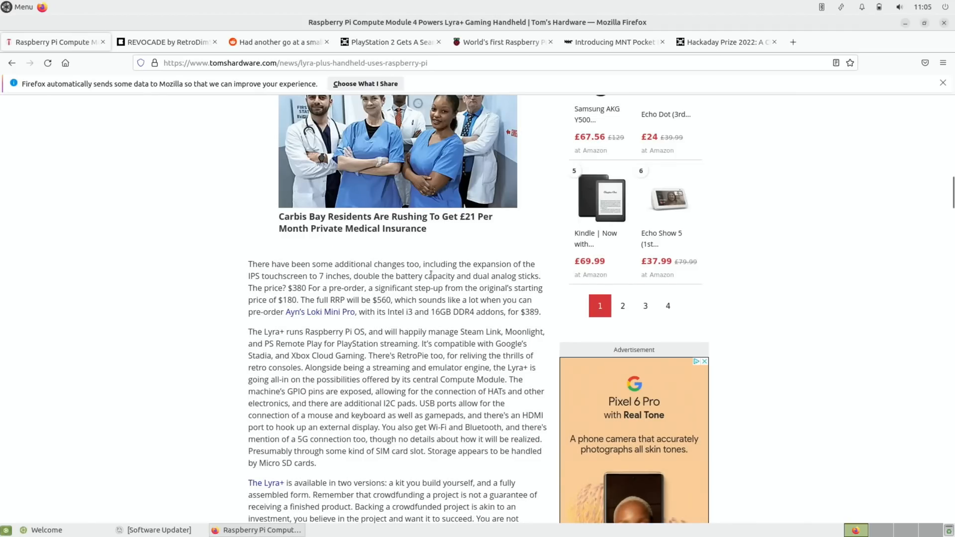
{"action": "mouse_move", "coordinate": [442, 302]}
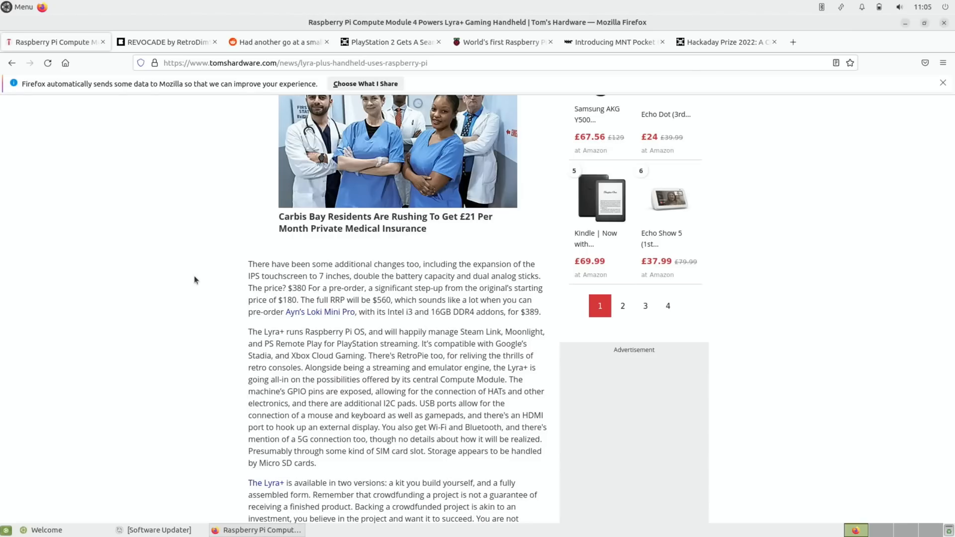
{"action": "scroll", "scroll_direction": "down", "scroll_amount": 3}
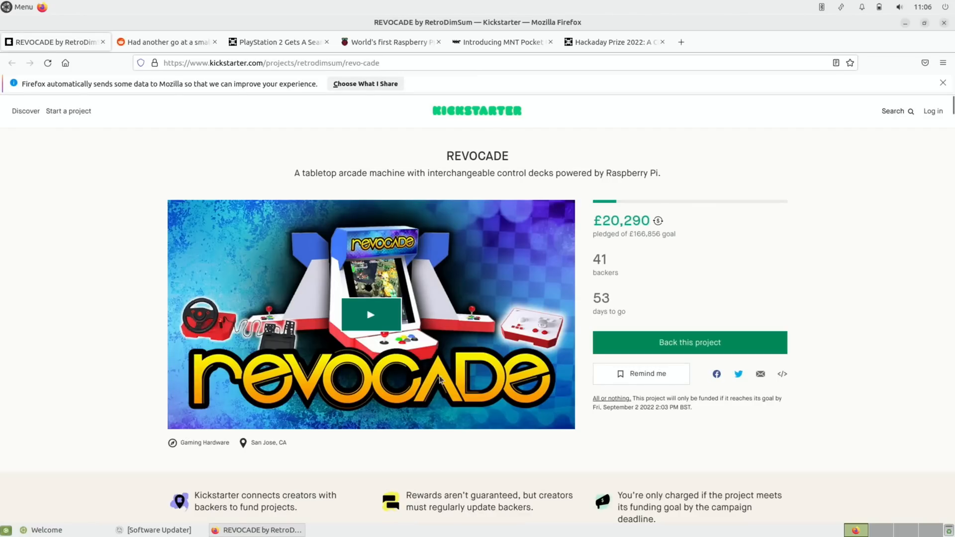
{"action": "scroll", "scroll_direction": "down", "scroll_amount": 3}
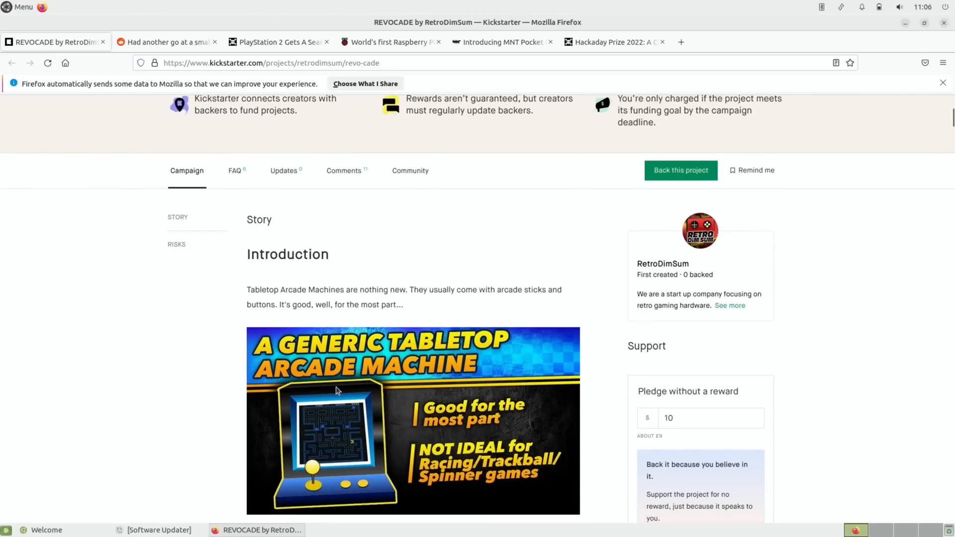
{"action": "scroll", "scroll_direction": "down", "scroll_amount": 3}
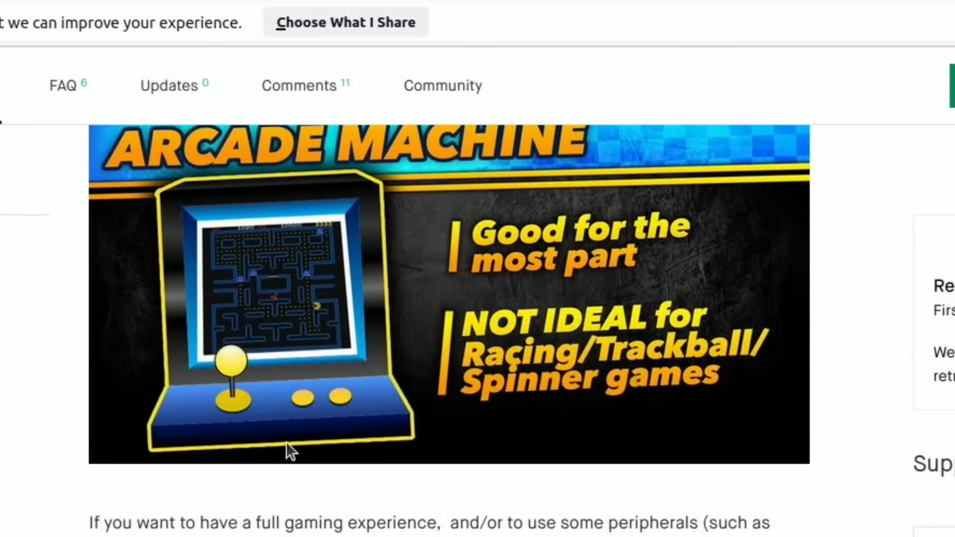
{"action": "scroll", "scroll_direction": "down", "scroll_amount": 3}
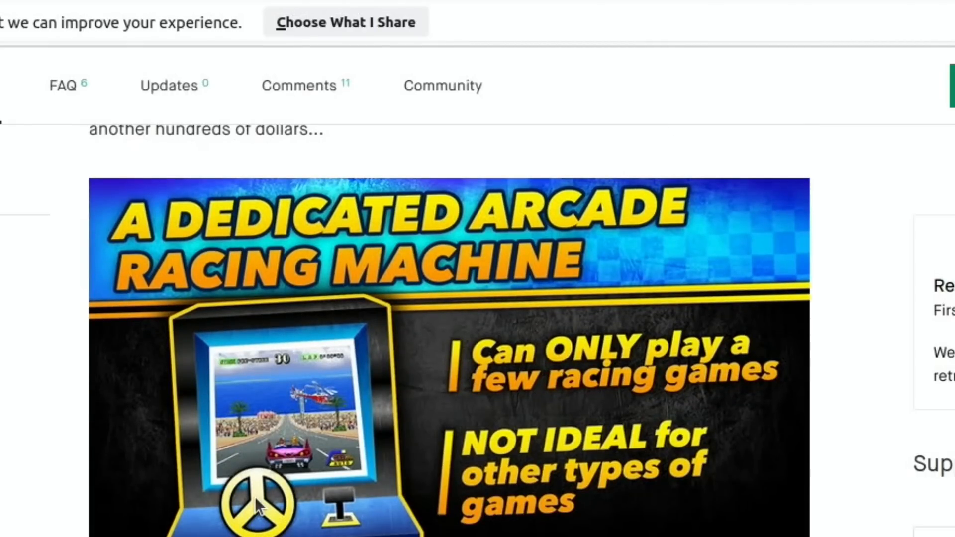
{"action": "mouse_move", "coordinate": [359, 524]}
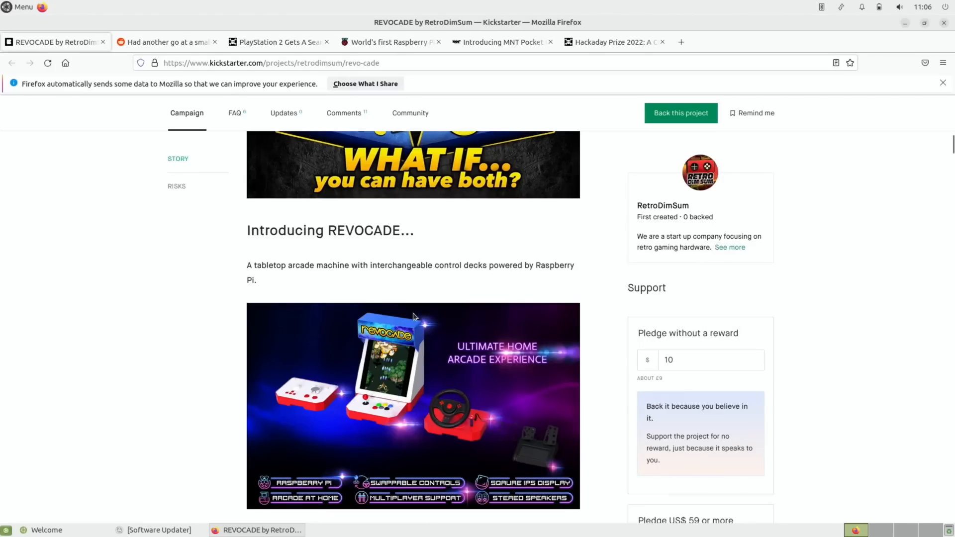
{"action": "mouse_move", "coordinate": [165, 400]}
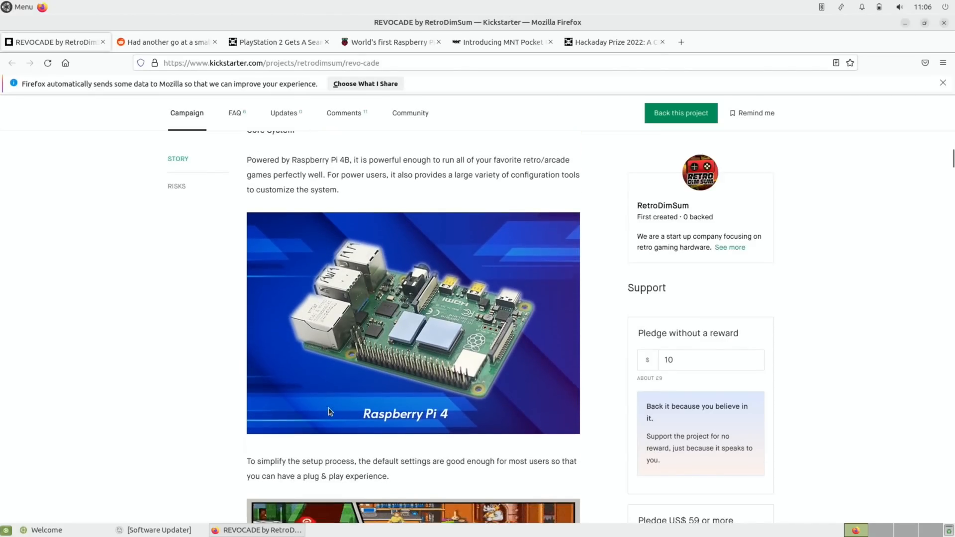
{"action": "scroll", "scroll_direction": "down", "scroll_amount": 3}
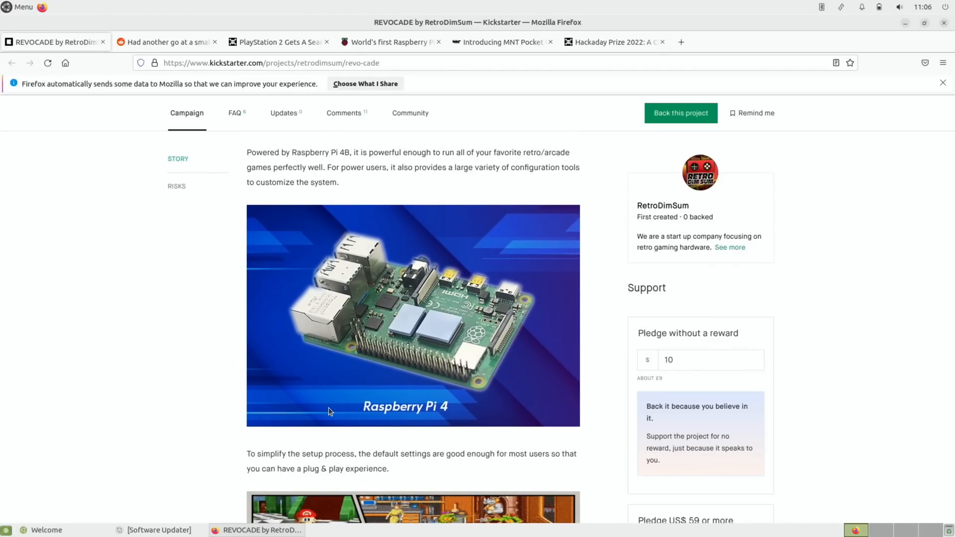
{"action": "scroll", "scroll_direction": "down", "scroll_amount": 3}
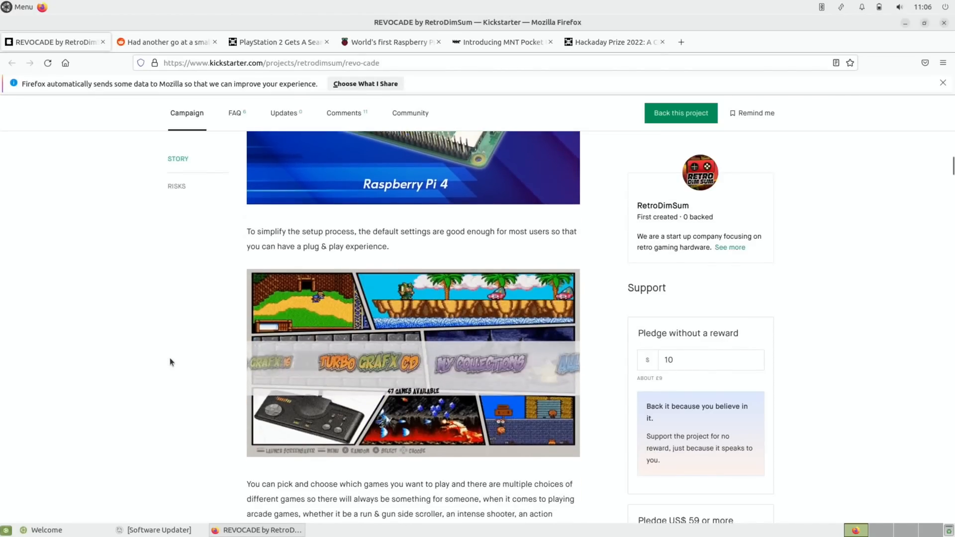
{"action": "scroll", "scroll_direction": "down", "scroll_amount": 3}
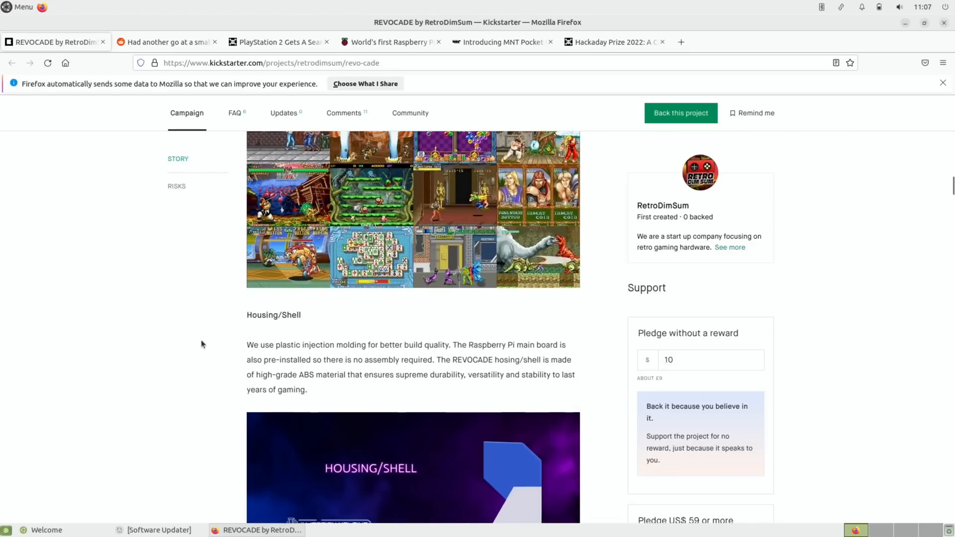
{"action": "scroll", "scroll_direction": "down", "scroll_amount": 3}
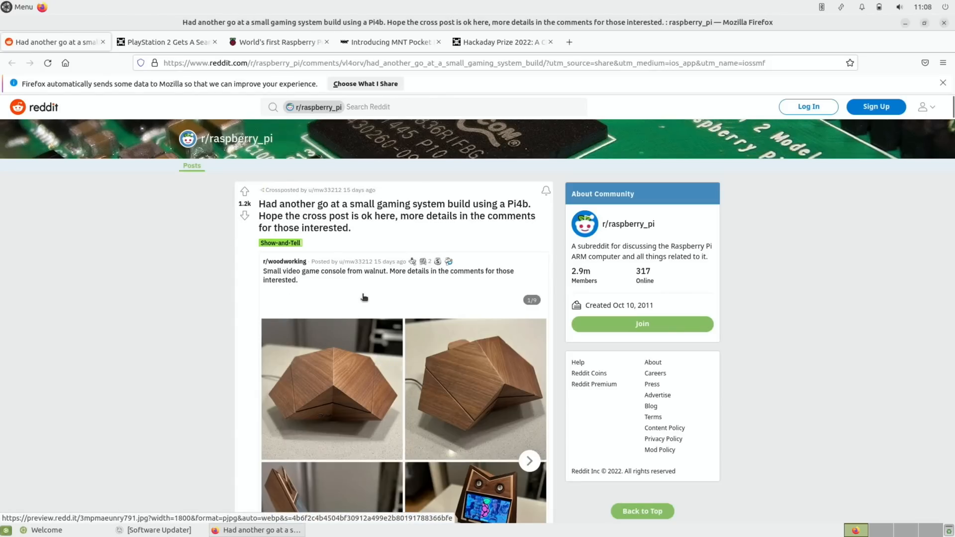
{"action": "mouse_move", "coordinate": [347, 318]}
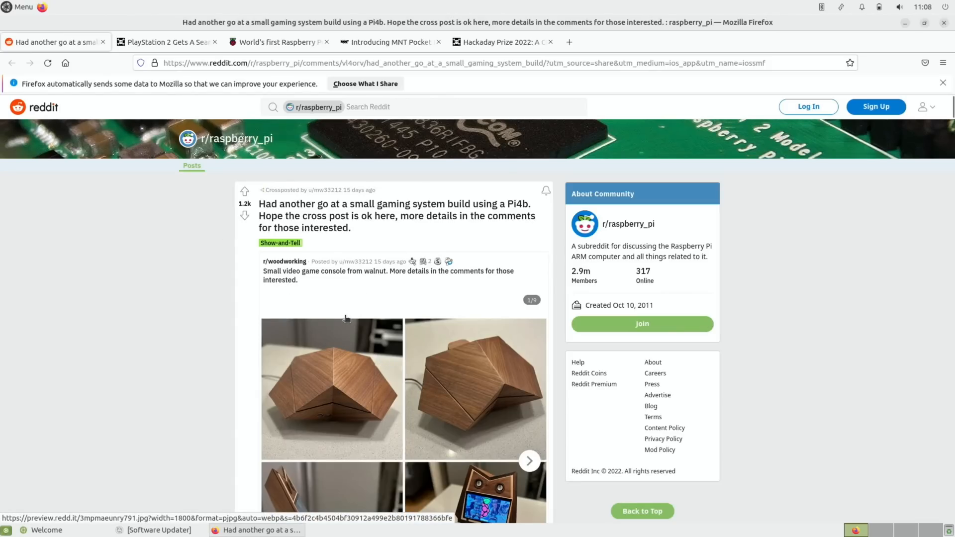
Page through the walnut console photos: top view, hexagonal back, and opened with screen and controller
{"action": "scroll", "scroll_direction": "down", "scroll_amount": 3}
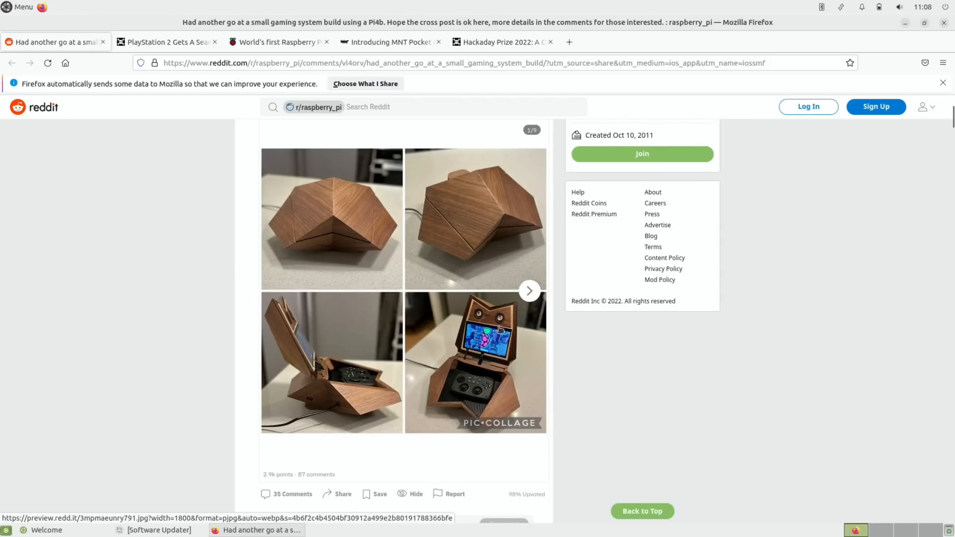
{"action": "left_click", "coordinate": [528, 290]}
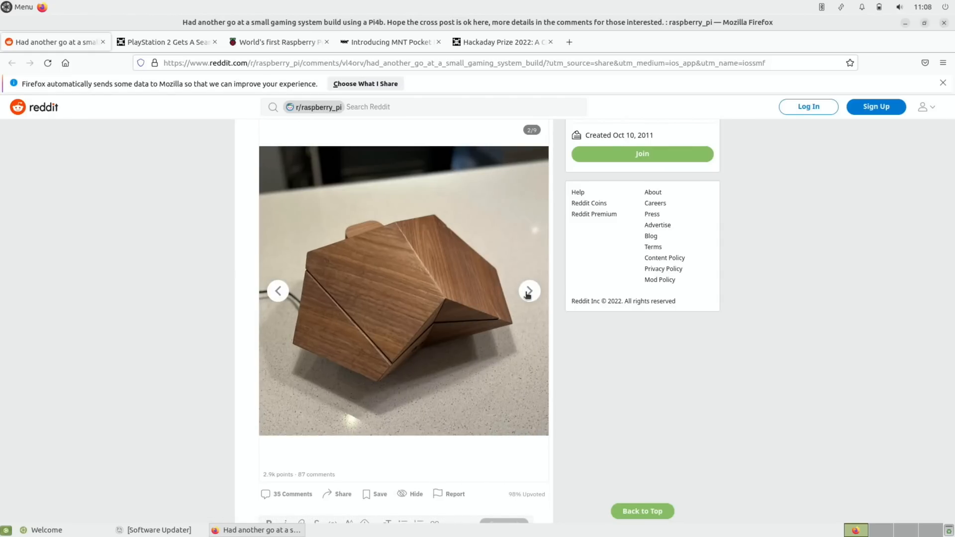
{"action": "left_click", "coordinate": [528, 291]}
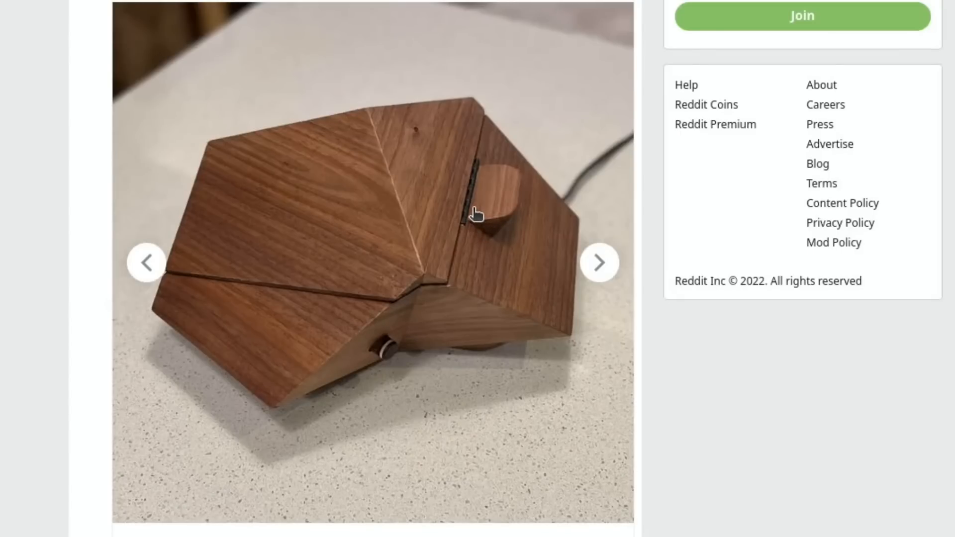
{"action": "mouse_move", "coordinate": [489, 187]}
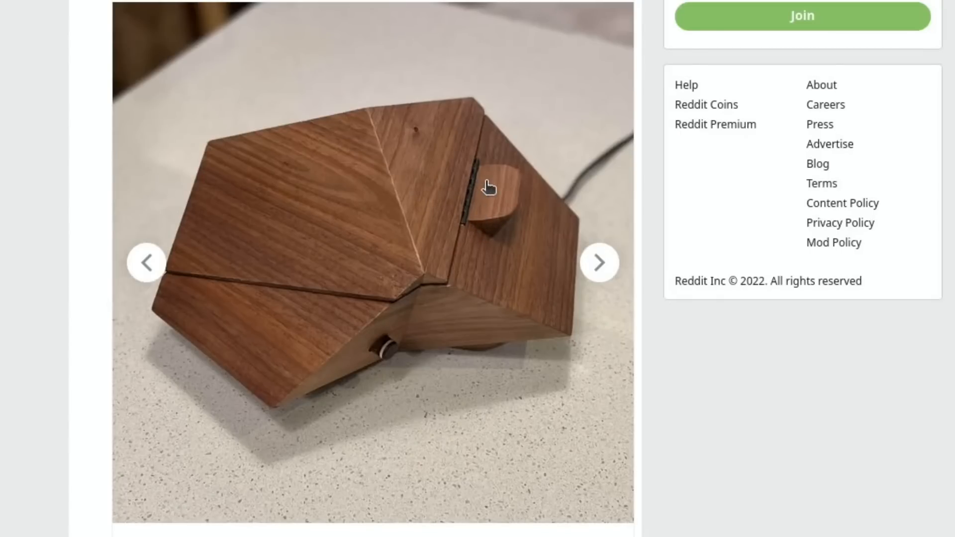
{"action": "mouse_move", "coordinate": [600, 268]}
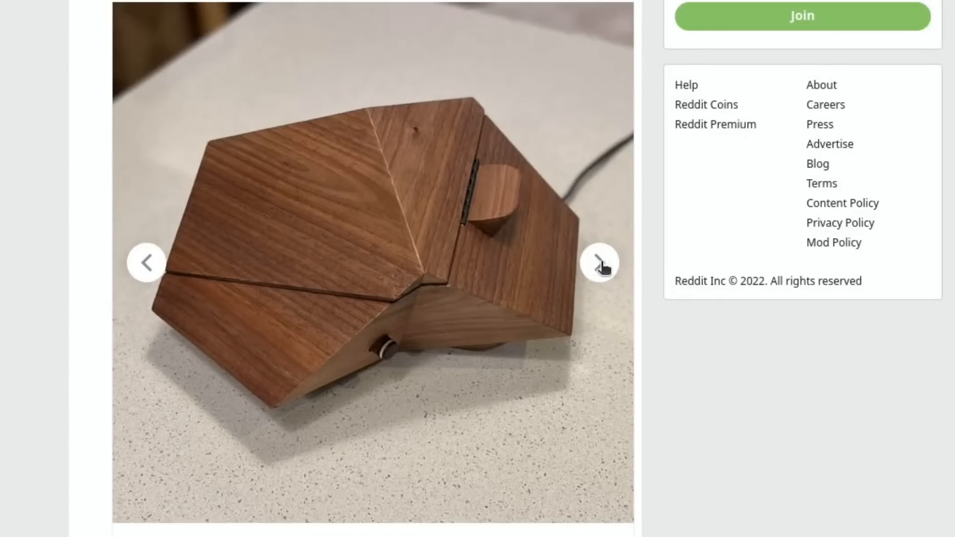
{"action": "left_click", "coordinate": [599, 261]}
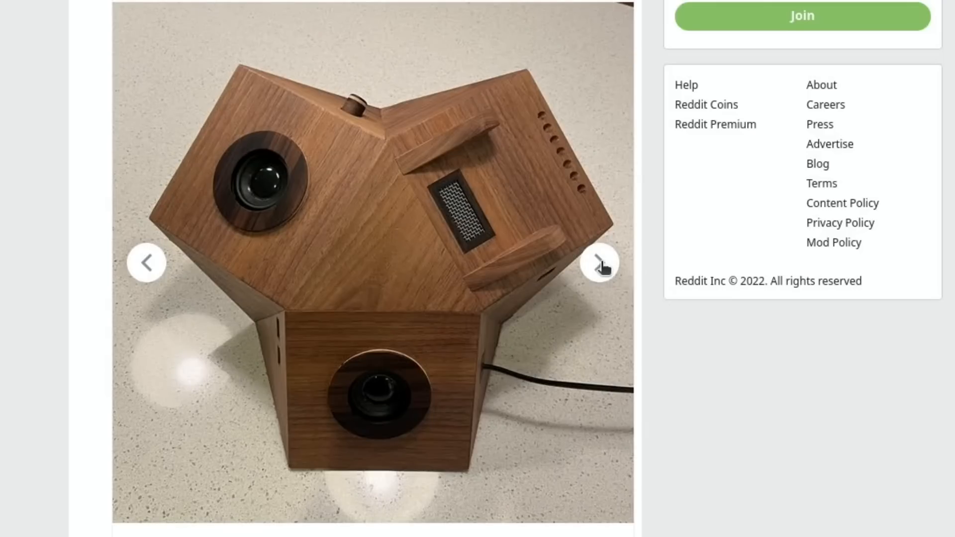
{"action": "left_click", "coordinate": [600, 262]}
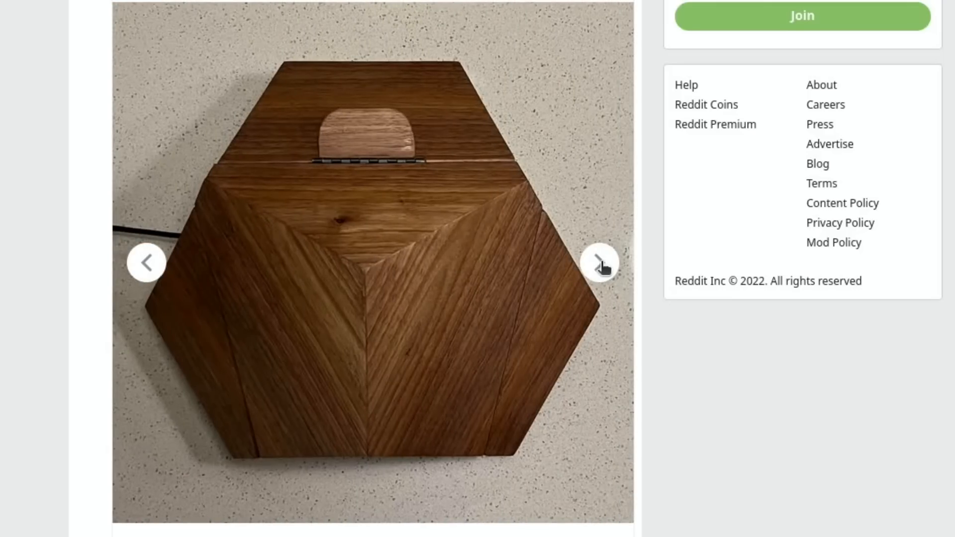
{"action": "left_click", "coordinate": [599, 262]}
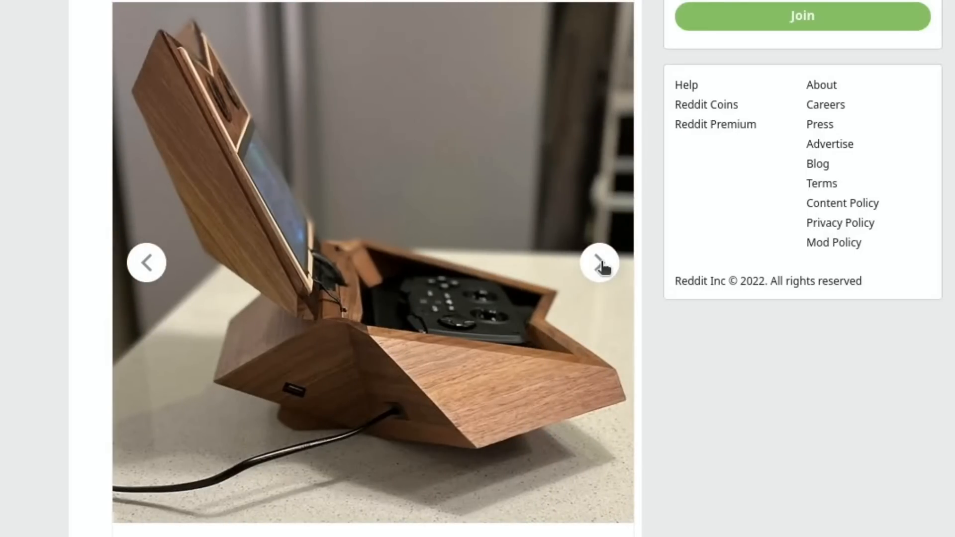
{"action": "mouse_move", "coordinate": [499, 311]}
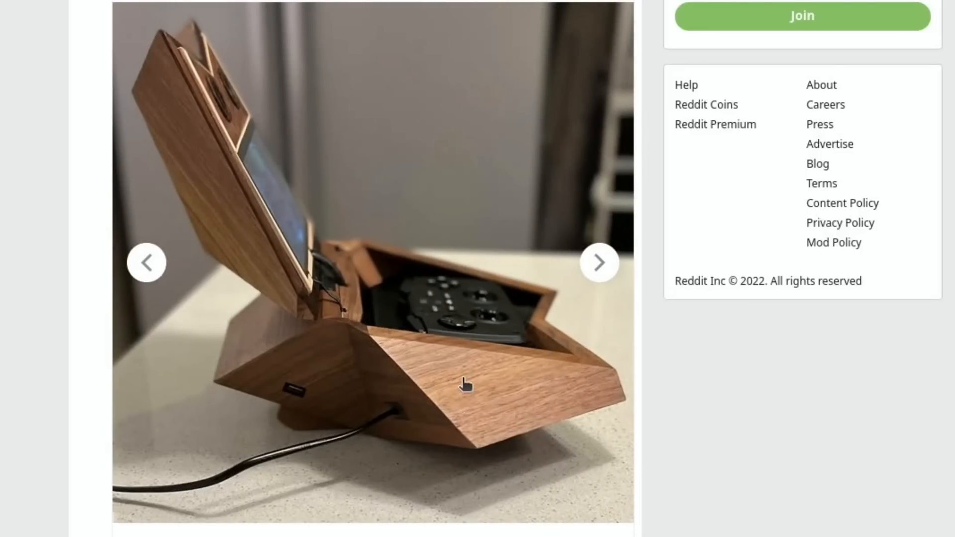
{"action": "mouse_move", "coordinate": [597, 286]}
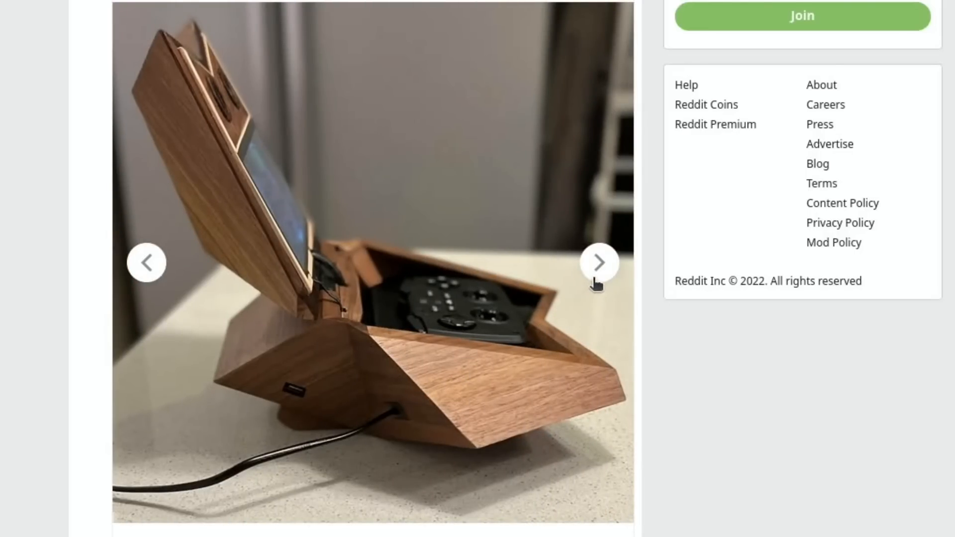
{"action": "mouse_move", "coordinate": [421, 416]}
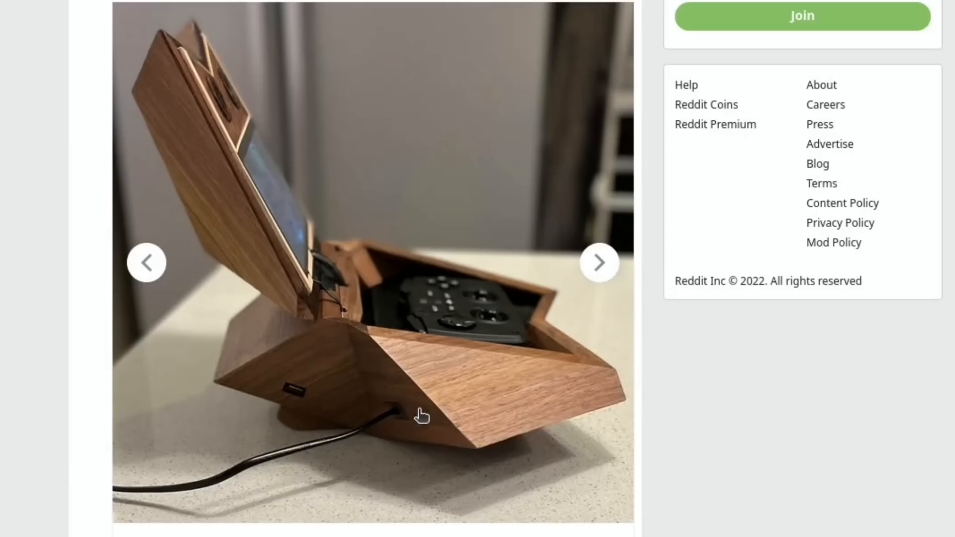
{"action": "left_click", "coordinate": [599, 263]}
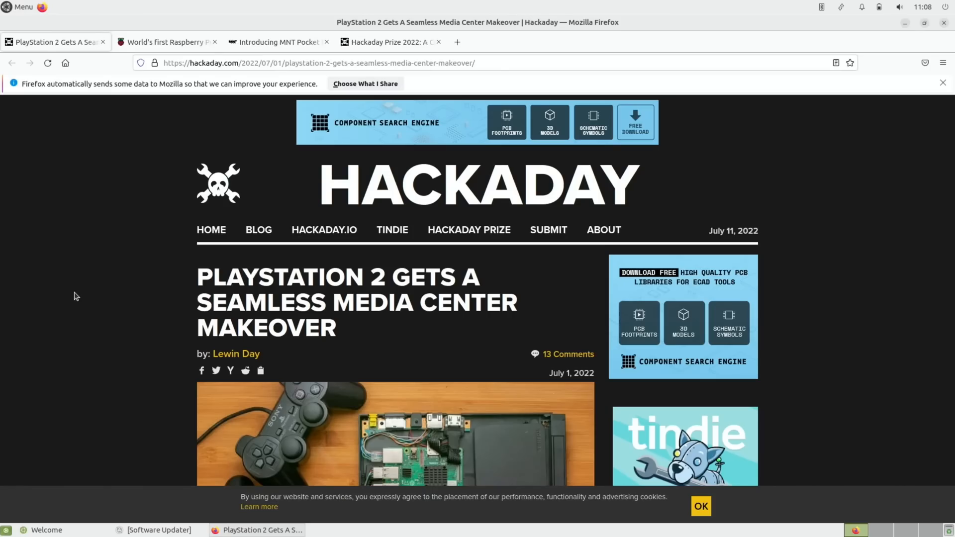
Read further down the Hackaday PlayStation 2 media center article before leaving it
{"action": "scroll", "scroll_direction": "down", "scroll_amount": 3}
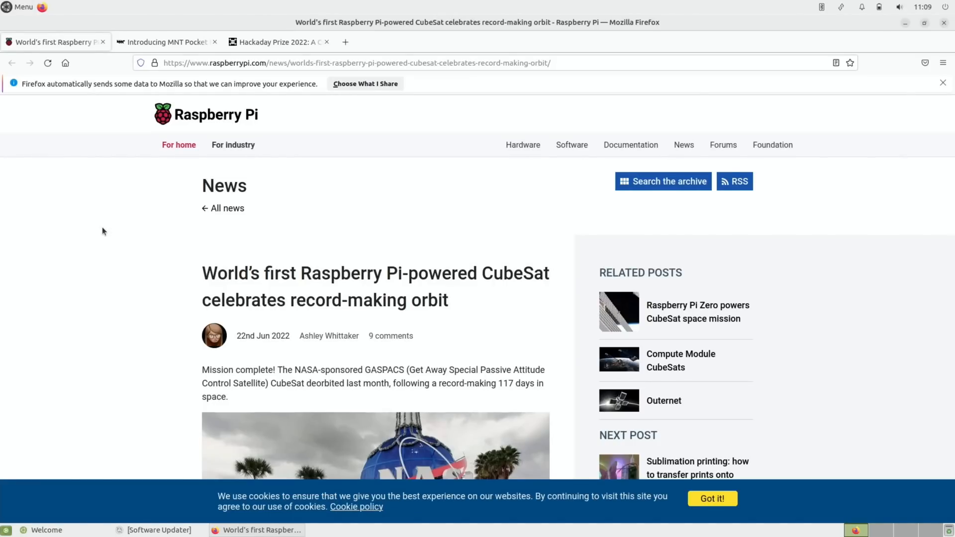
Read the CubeSat orbit article's comments, then close it to reveal the MNT Pocket Reform announcement
{"action": "scroll", "scroll_direction": "down", "scroll_amount": 3}
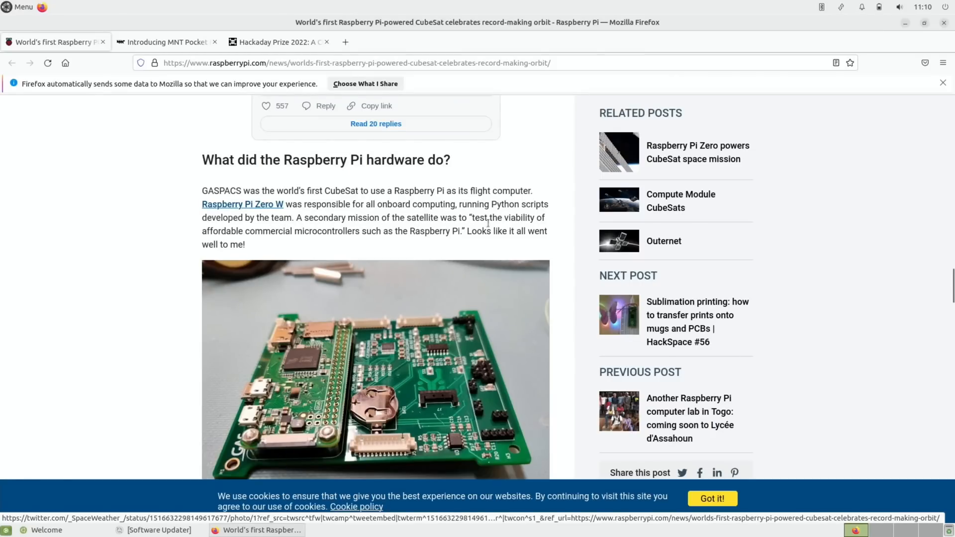
{"action": "mouse_move", "coordinate": [356, 243]}
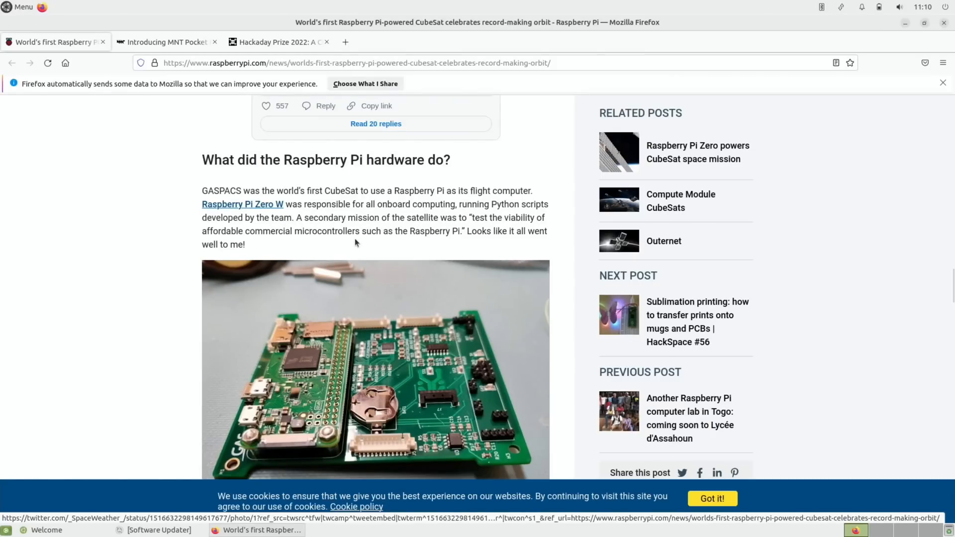
{"action": "mouse_move", "coordinate": [444, 245]}
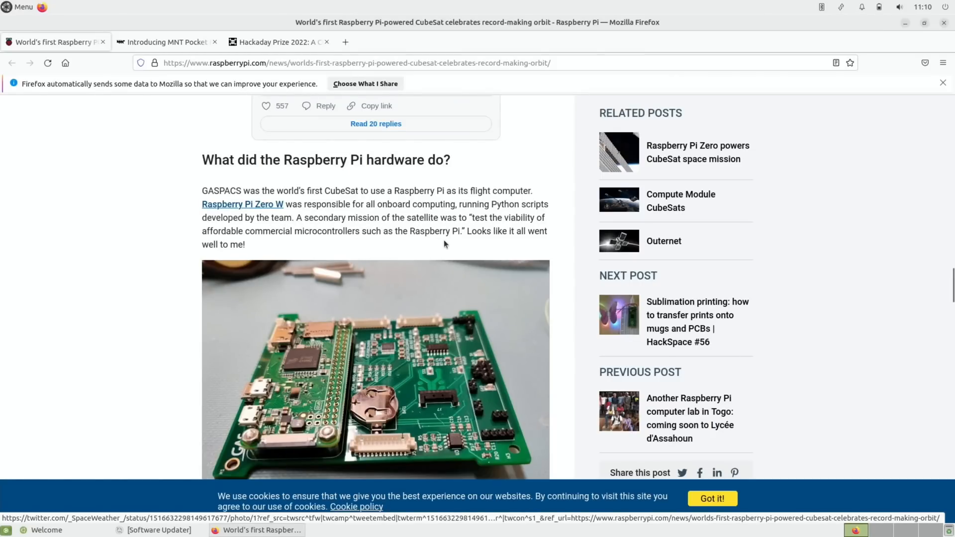
{"action": "scroll", "scroll_direction": "down", "scroll_amount": 3}
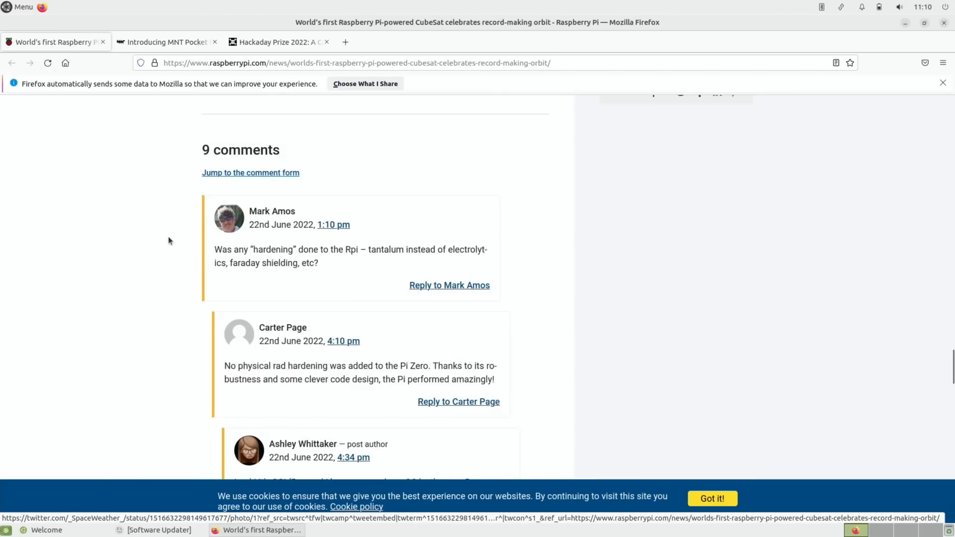
{"action": "mouse_move", "coordinate": [365, 269]}
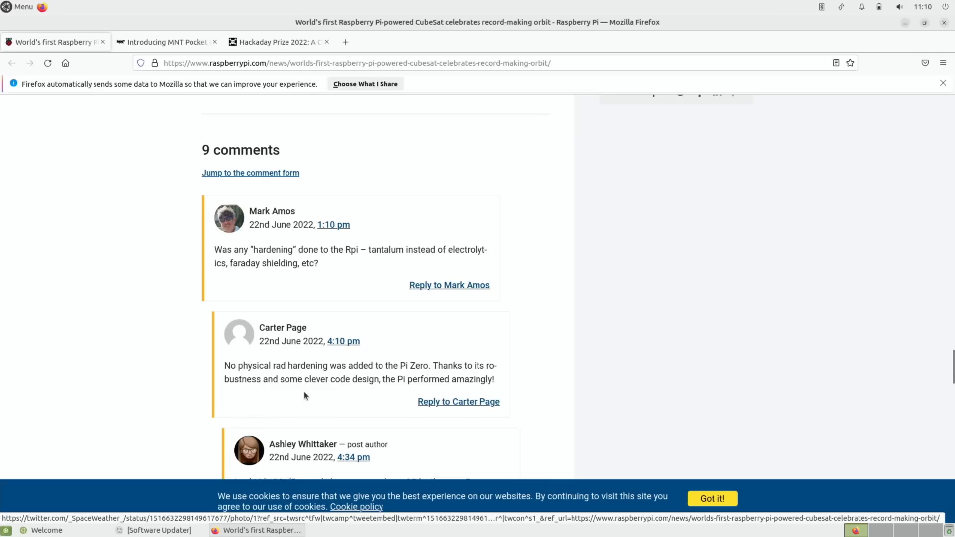
{"action": "mouse_move", "coordinate": [344, 403]}
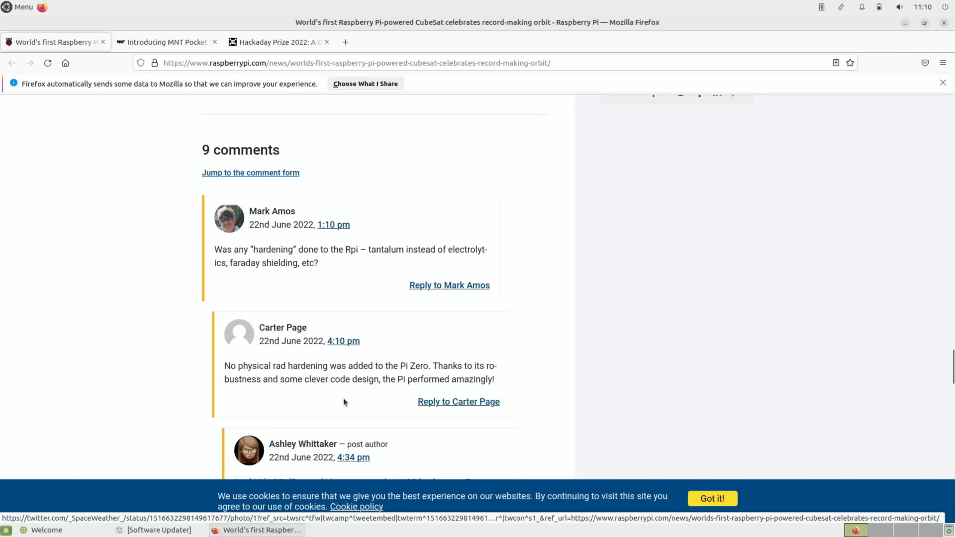
{"action": "left_click", "coordinate": [165, 42]}
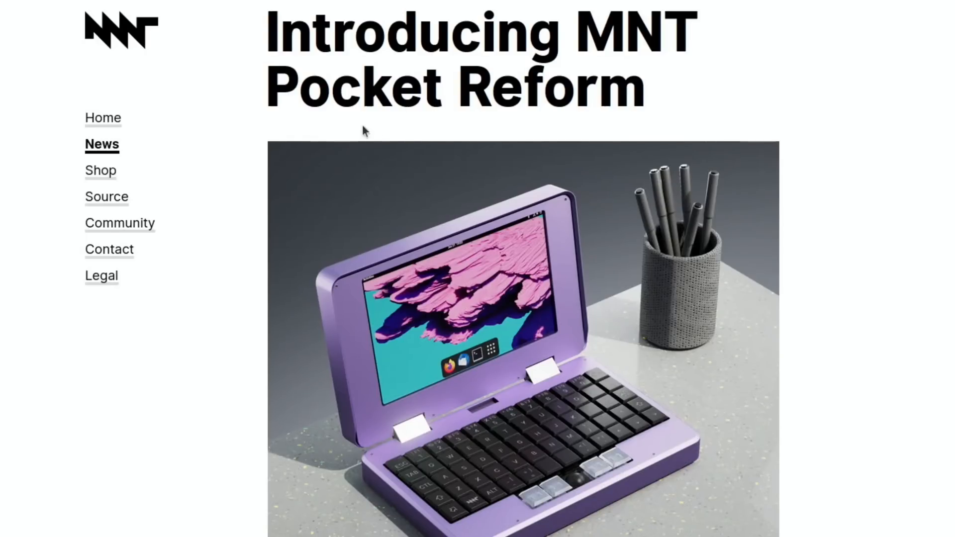
Scroll through the MNT Pocket Reform specs, return to the top, and close the tab
{"action": "scroll", "scroll_direction": "down", "scroll_amount": 3}
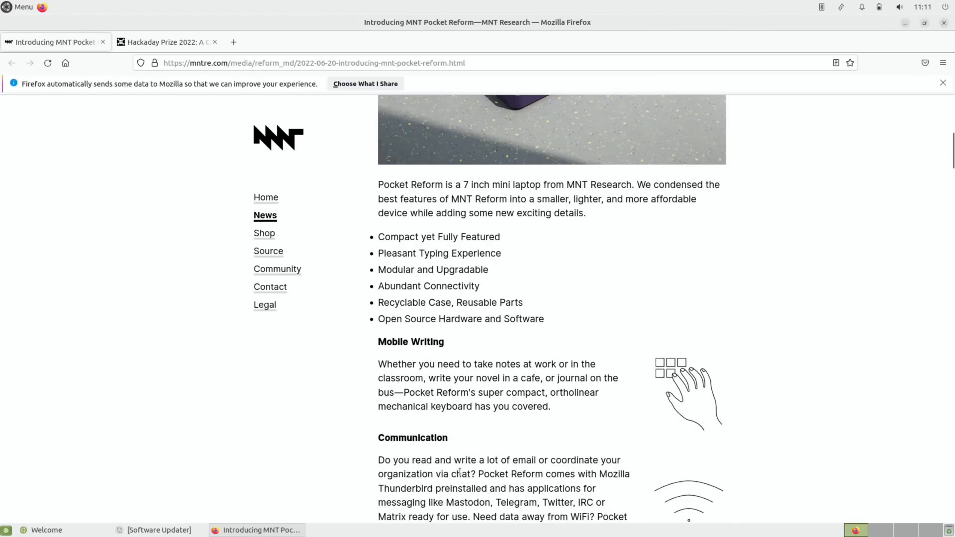
{"action": "scroll", "scroll_direction": "down", "scroll_amount": 3}
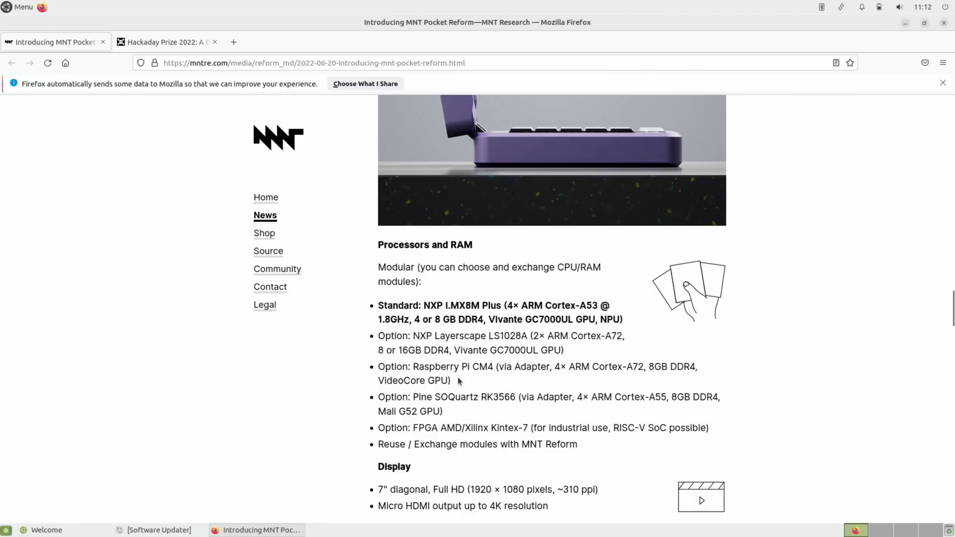
{"action": "mouse_move", "coordinate": [487, 384]}
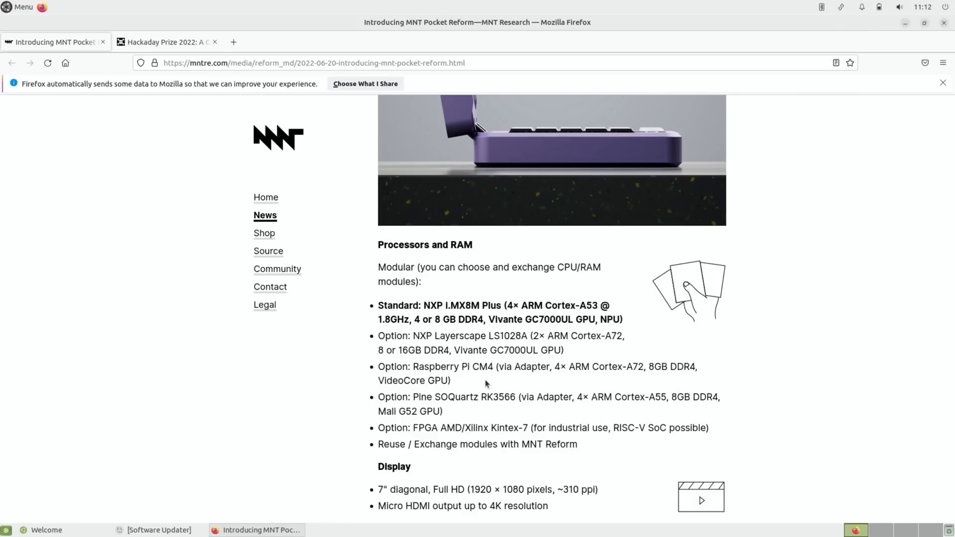
{"action": "scroll", "scroll_direction": "up", "scroll_amount": 3}
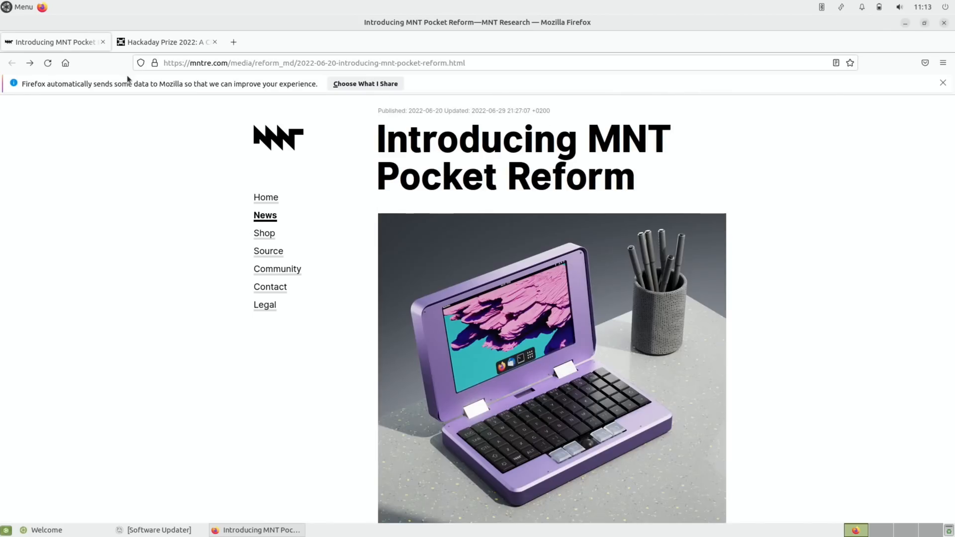
{"action": "left_click", "coordinate": [165, 42]}
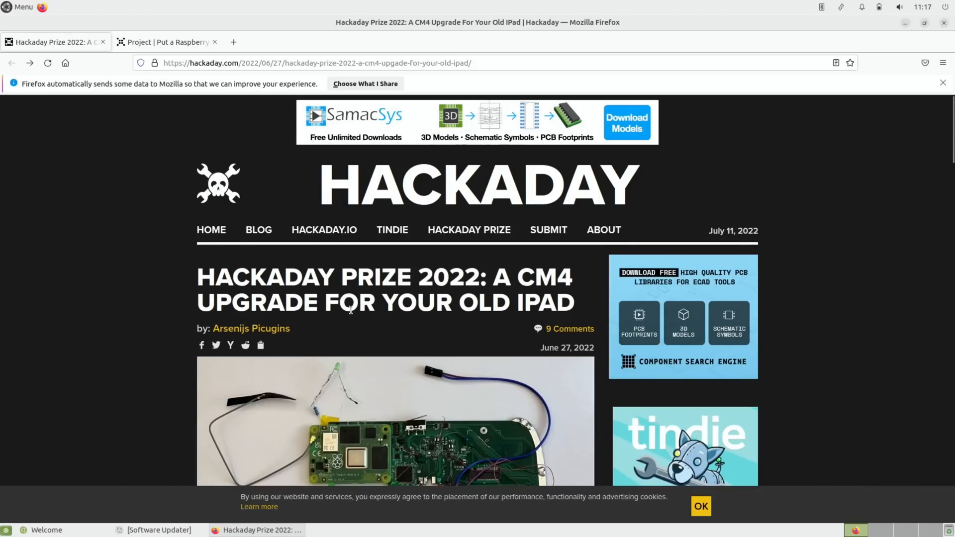
Scroll down through Hackaday's Prize 2022 CM4-in-an-old-iPad article
{"action": "scroll", "scroll_direction": "down", "scroll_amount": 3}
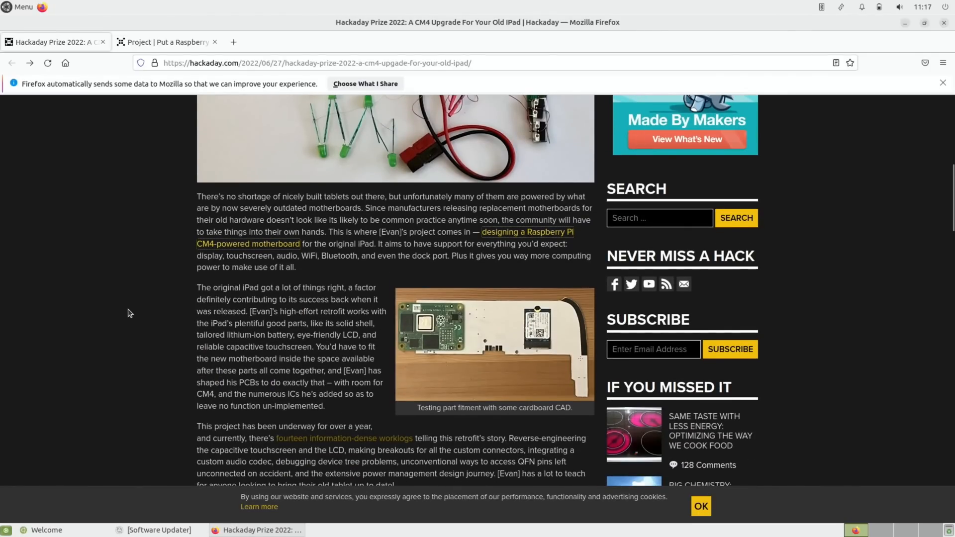
{"action": "scroll", "scroll_direction": "down", "scroll_amount": 3}
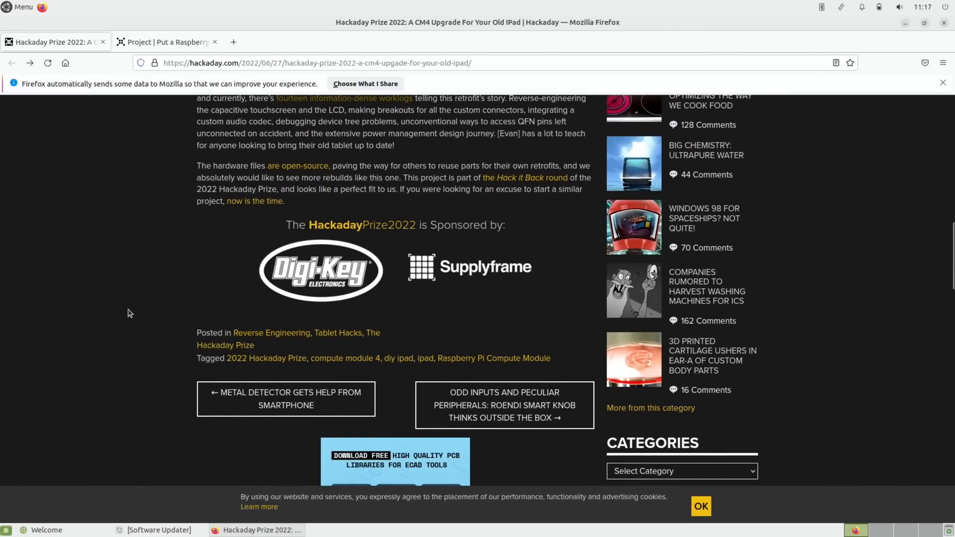
{"action": "scroll", "scroll_direction": "down", "scroll_amount": 3}
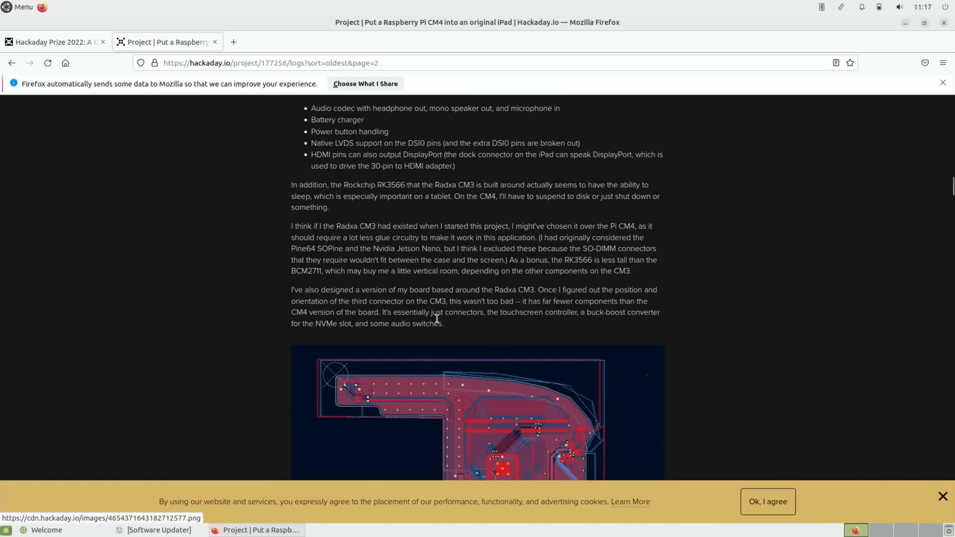
Scroll through the Hackaday.io project logs for the CM4-powered original iPad
{"action": "scroll", "scroll_direction": "down", "scroll_amount": 3}
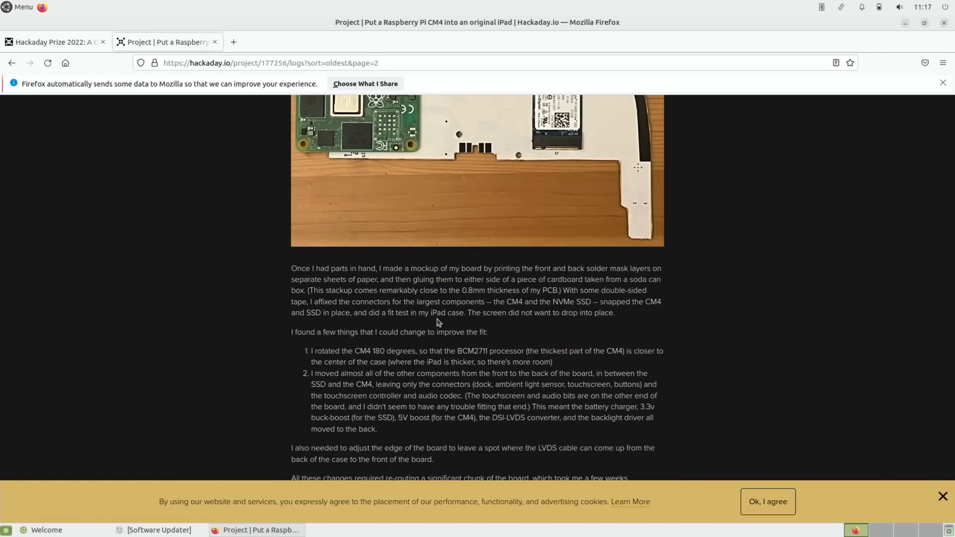
{"action": "scroll", "scroll_direction": "down", "scroll_amount": 3}
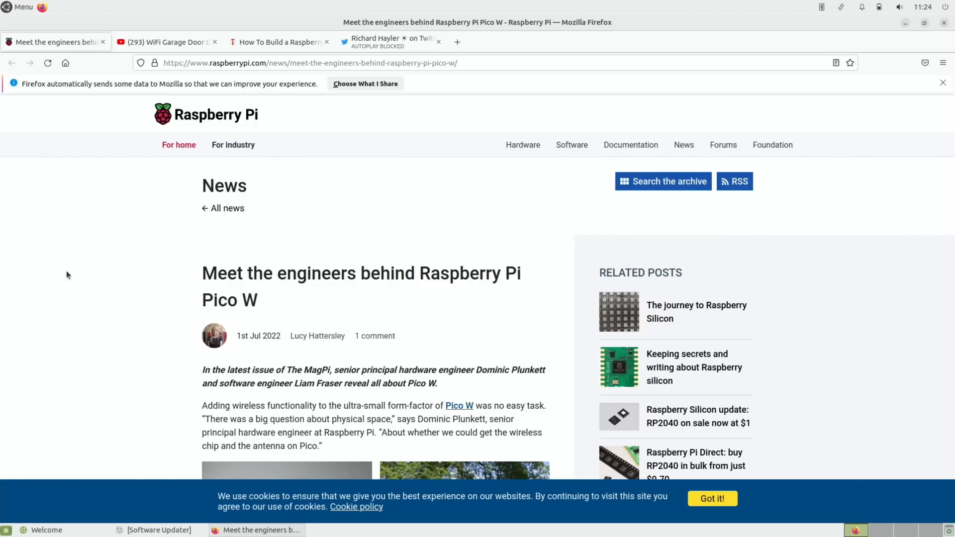
Scroll down through the 'Meet the engineers behind Raspberry Pi Pico W' article
{"action": "scroll", "scroll_direction": "down", "scroll_amount": 3}
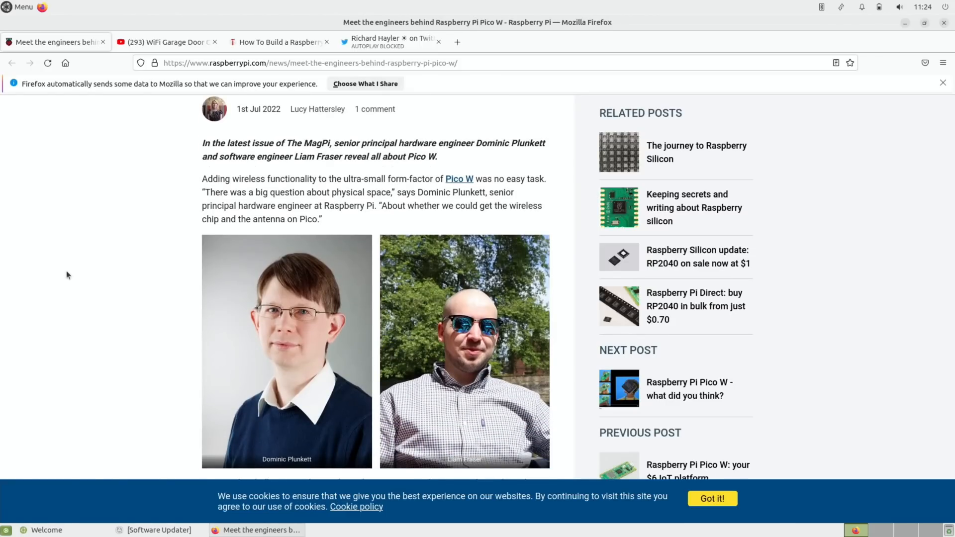
{"action": "scroll", "scroll_direction": "down", "scroll_amount": 3}
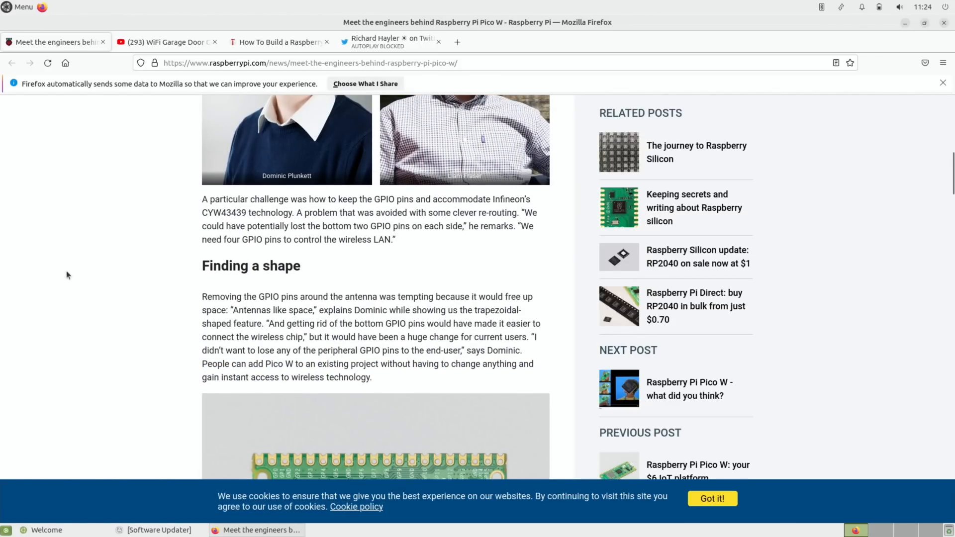
{"action": "scroll", "scroll_direction": "down", "scroll_amount": 3}
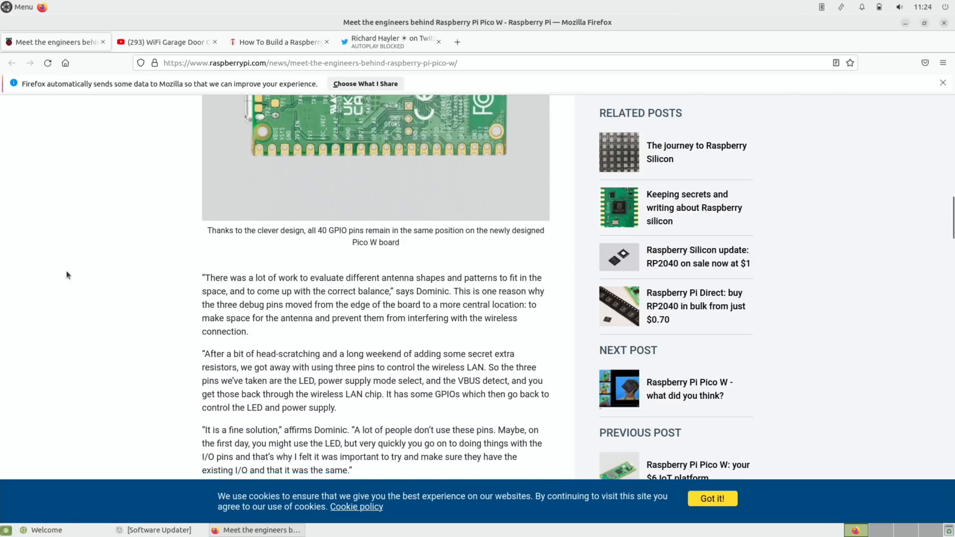
{"action": "scroll", "scroll_direction": "down", "scroll_amount": 3}
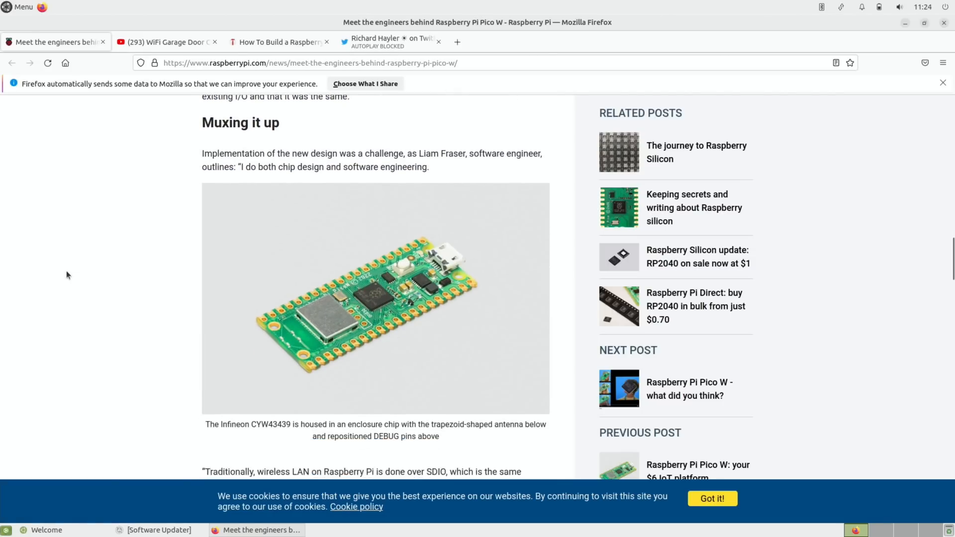
{"action": "scroll", "scroll_direction": "down", "scroll_amount": 3}
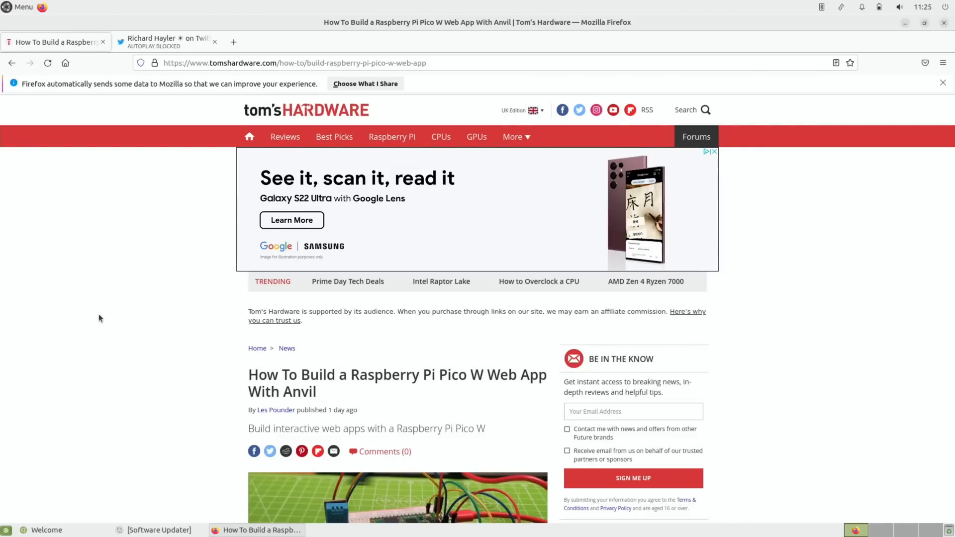
Skim Tom's Hardware's Pico W web app with Anvil guide, then close the tab
{"action": "scroll", "scroll_direction": "down", "scroll_amount": 3}
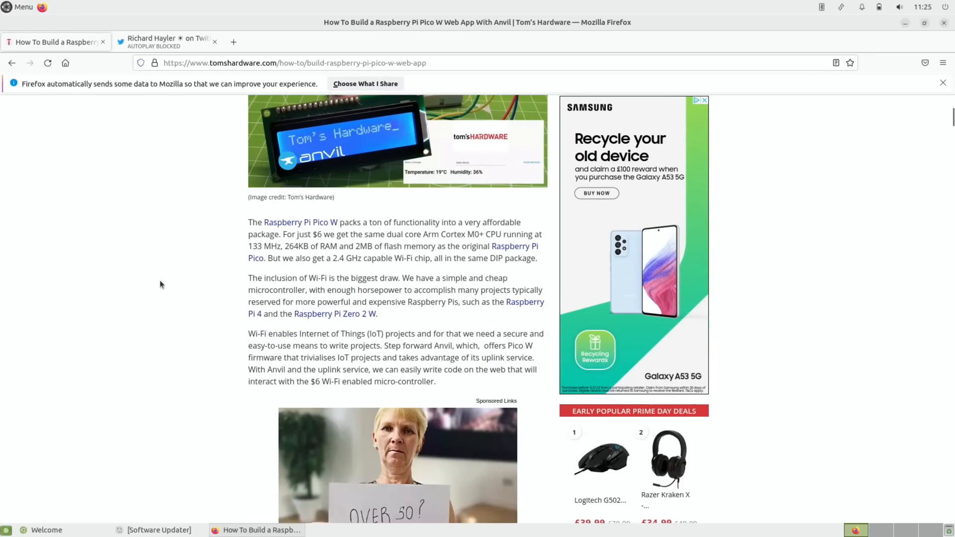
{"action": "scroll", "scroll_direction": "down", "scroll_amount": 3}
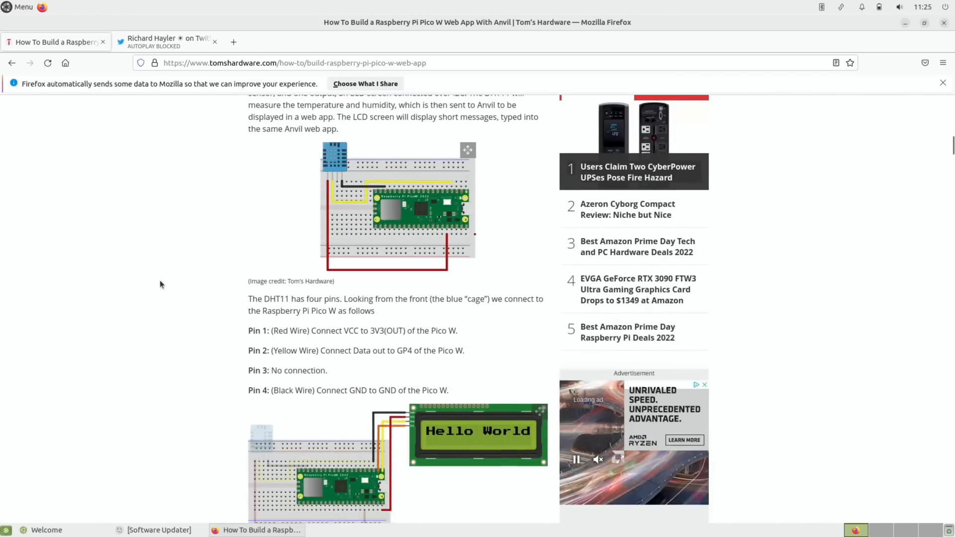
{"action": "scroll", "scroll_direction": "down", "scroll_amount": 3}
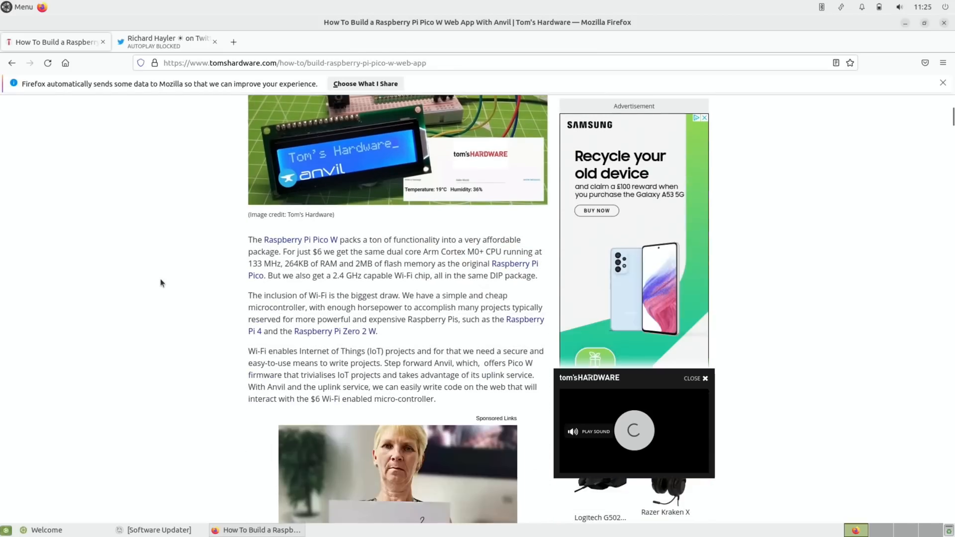
{"action": "left_click", "coordinate": [164, 42]}
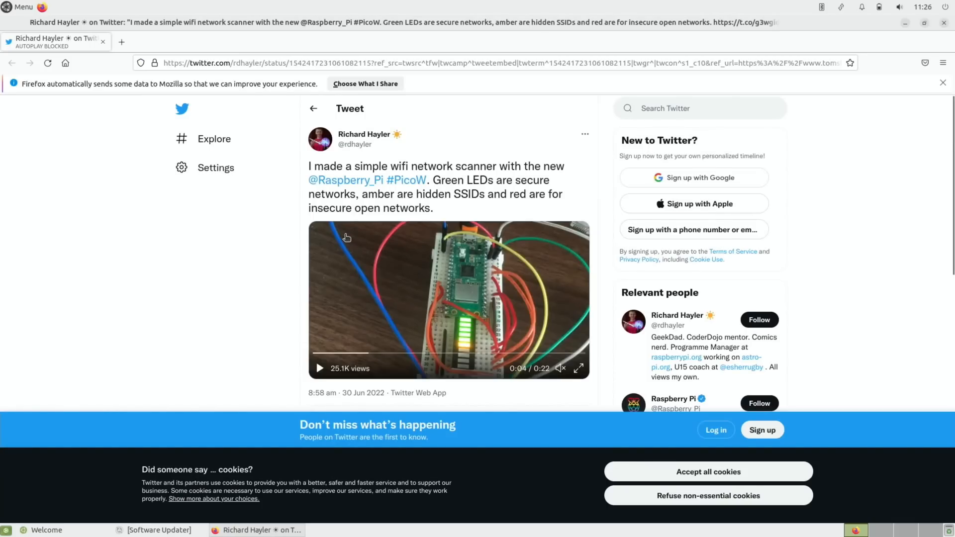
{"action": "mouse_move", "coordinate": [423, 335]}
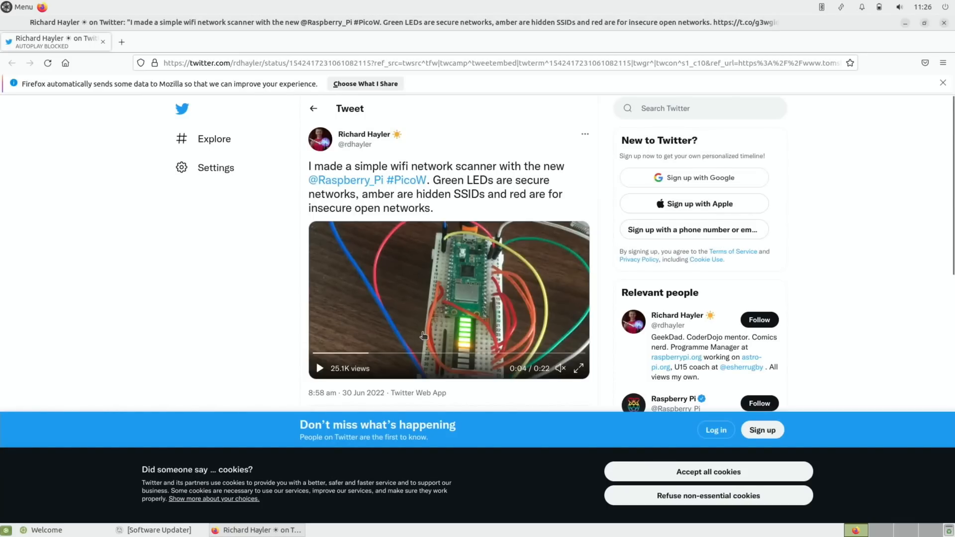
{"action": "mouse_move", "coordinate": [510, 186]}
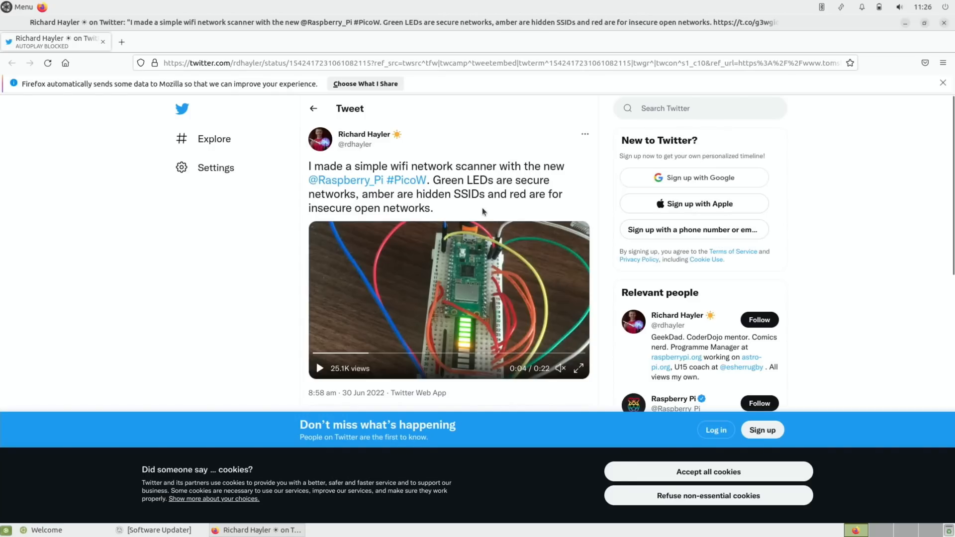
{"action": "mouse_move", "coordinate": [289, 235]}
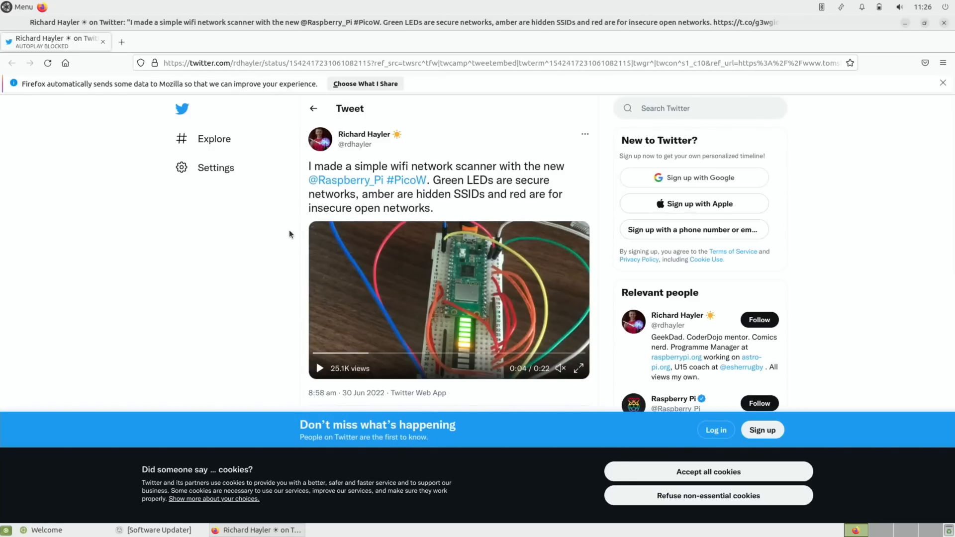
{"action": "mouse_move", "coordinate": [102, 42]}
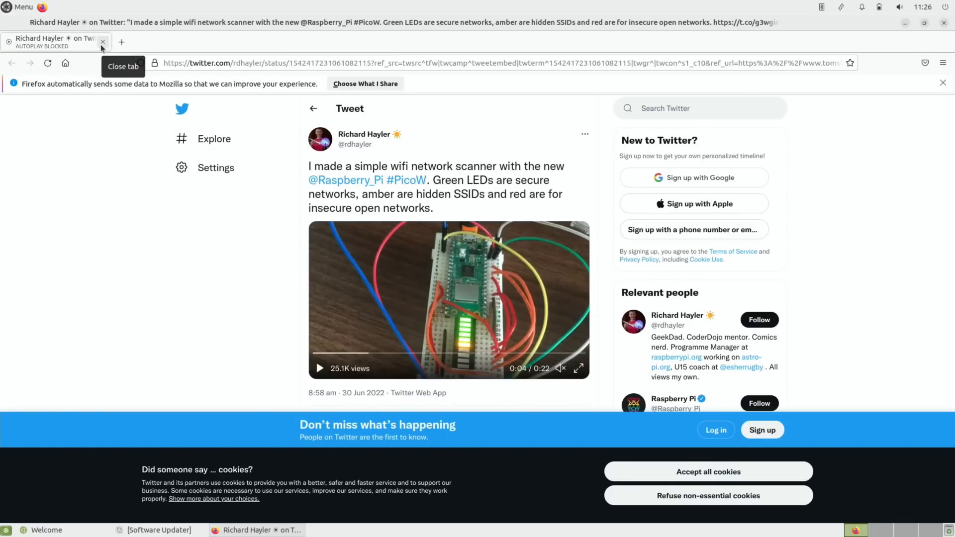